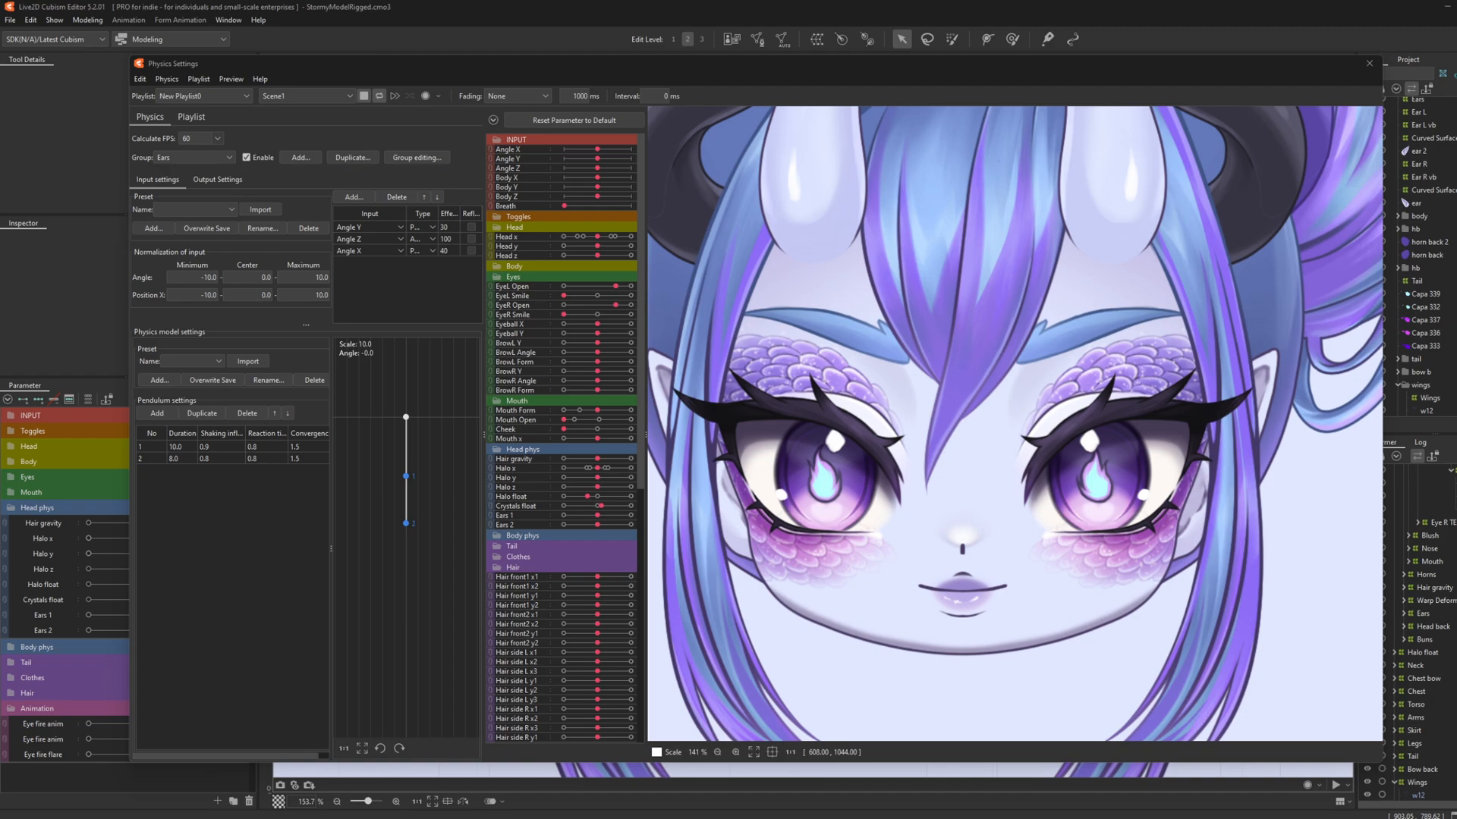
- Close the Physics Settings window to return to the pupil fire warp deformers
click(1367, 64)
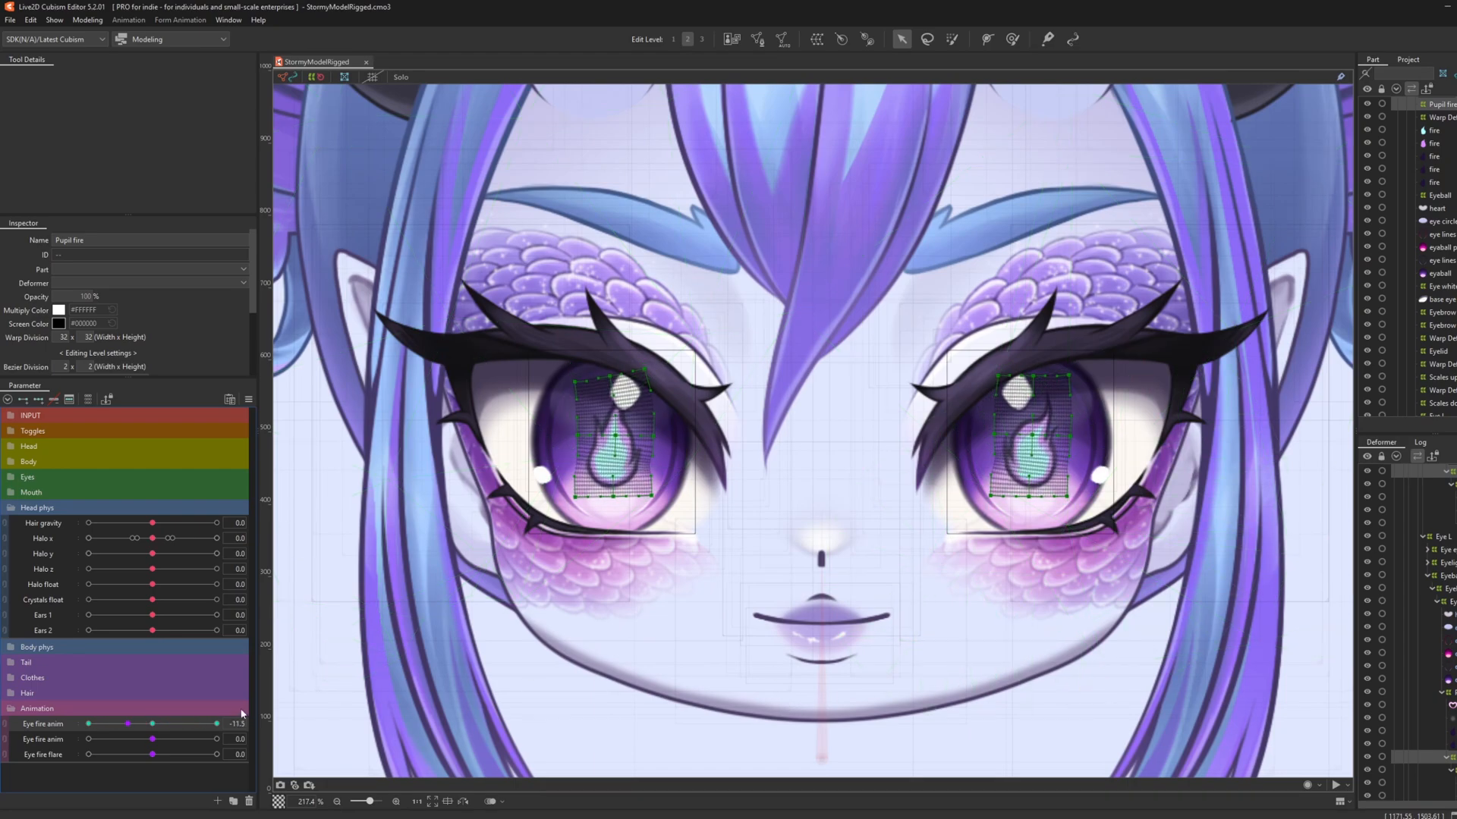
- Make the Eye fire anim parameter repeat over its -30 to 30 range via Change..
right_click(269, 739)
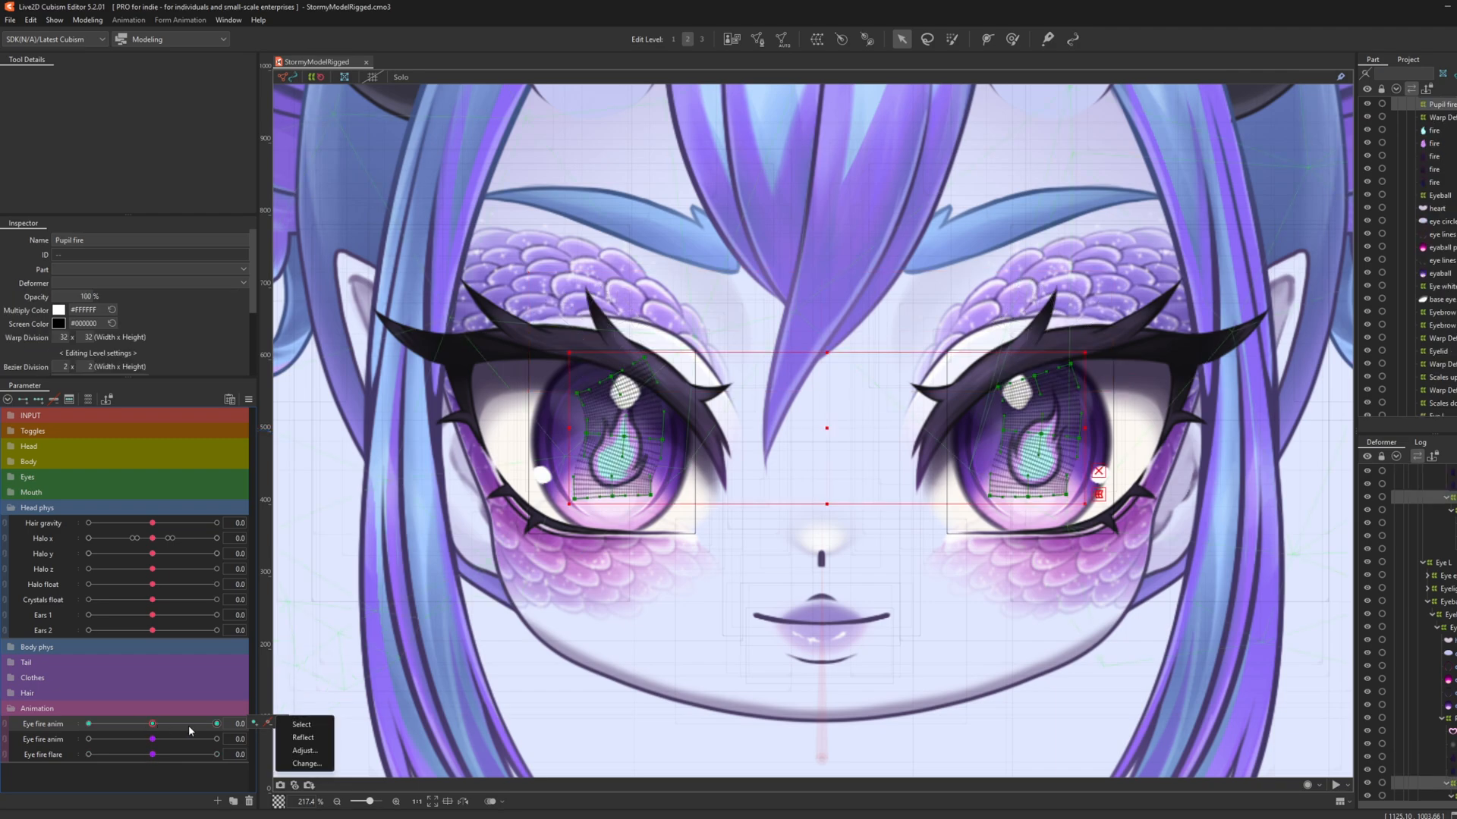
click(305, 763)
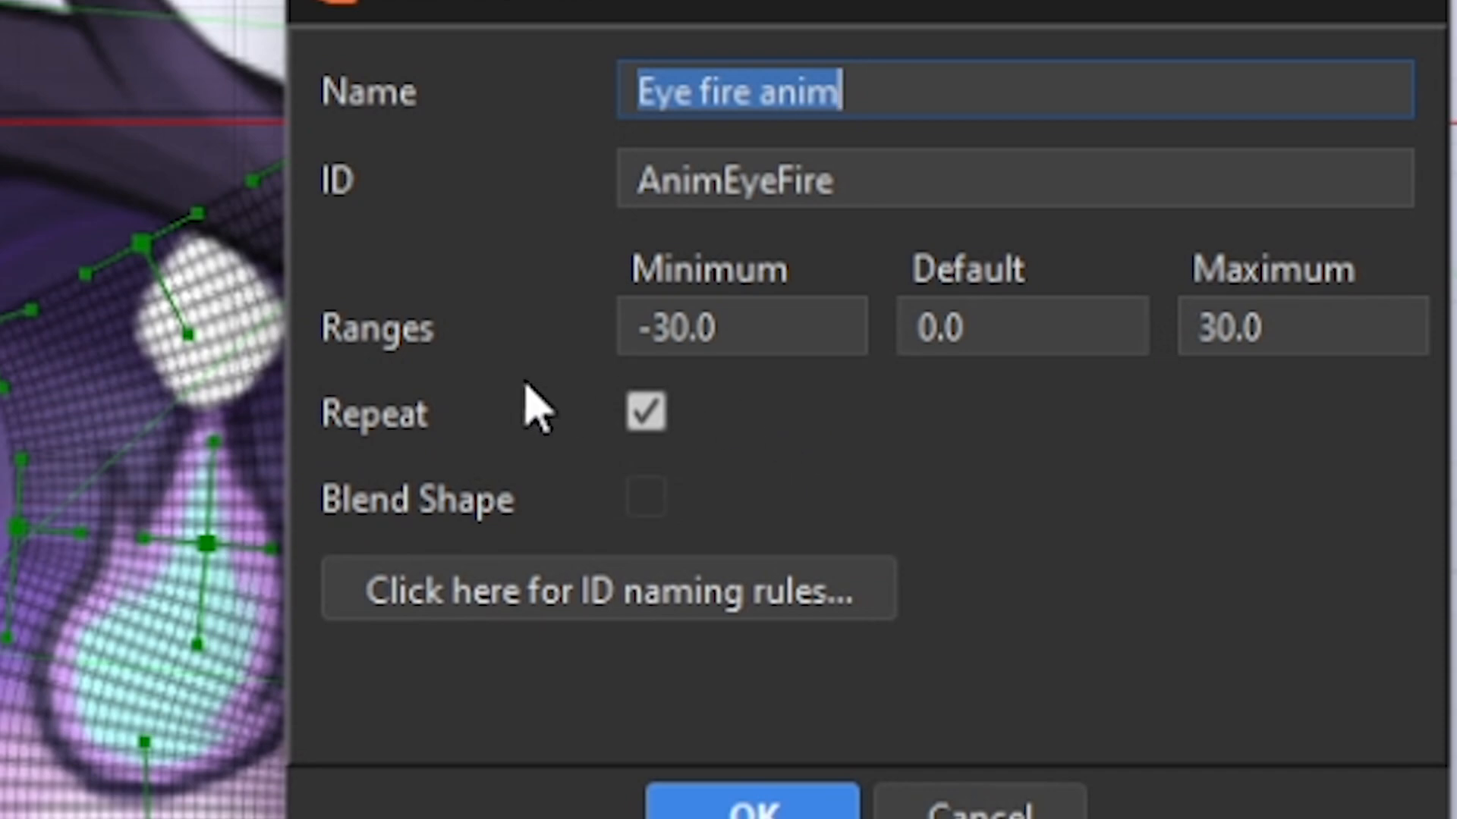
mouse_move(604, 498)
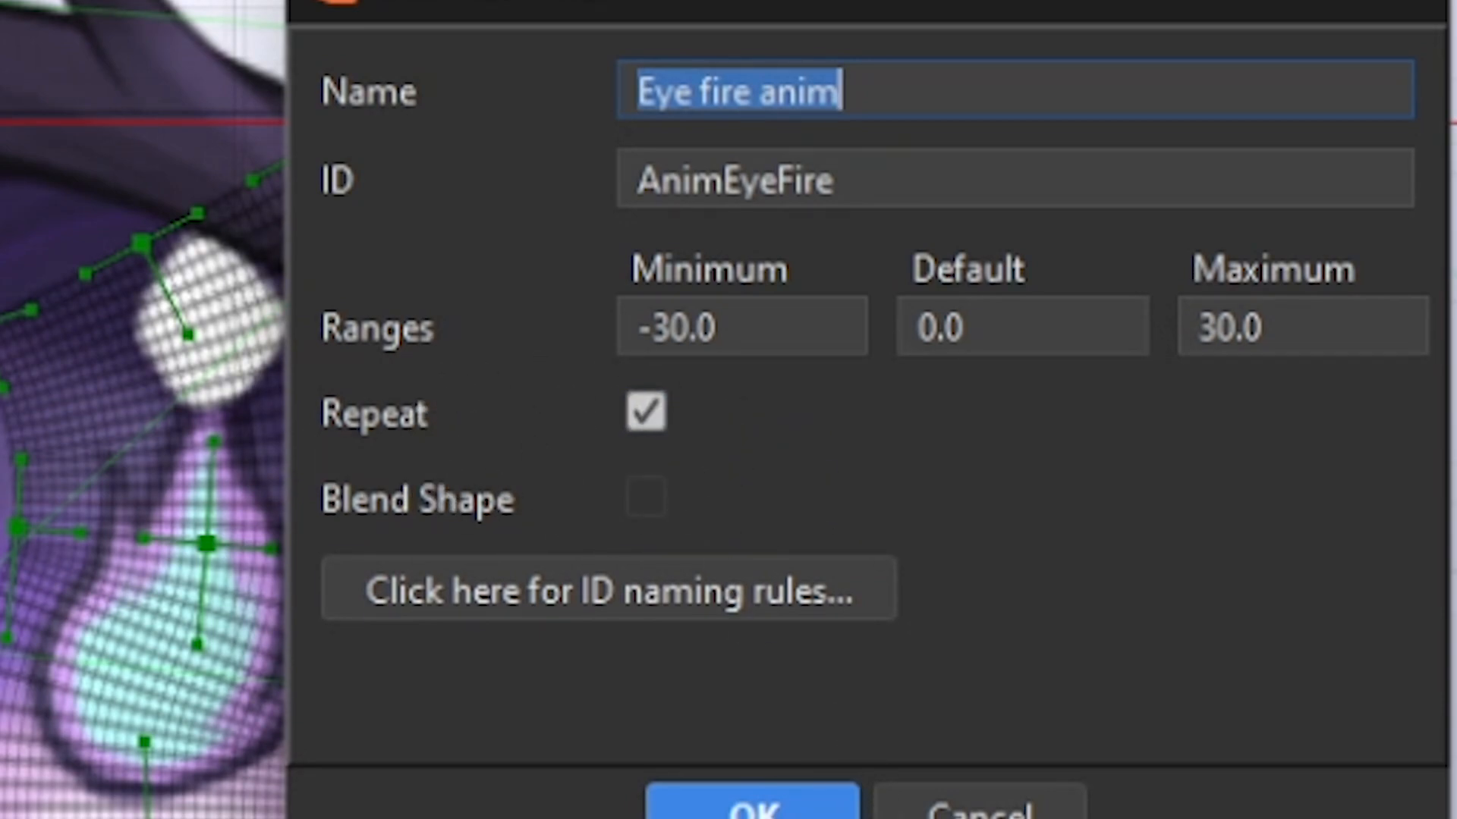
click(753, 809)
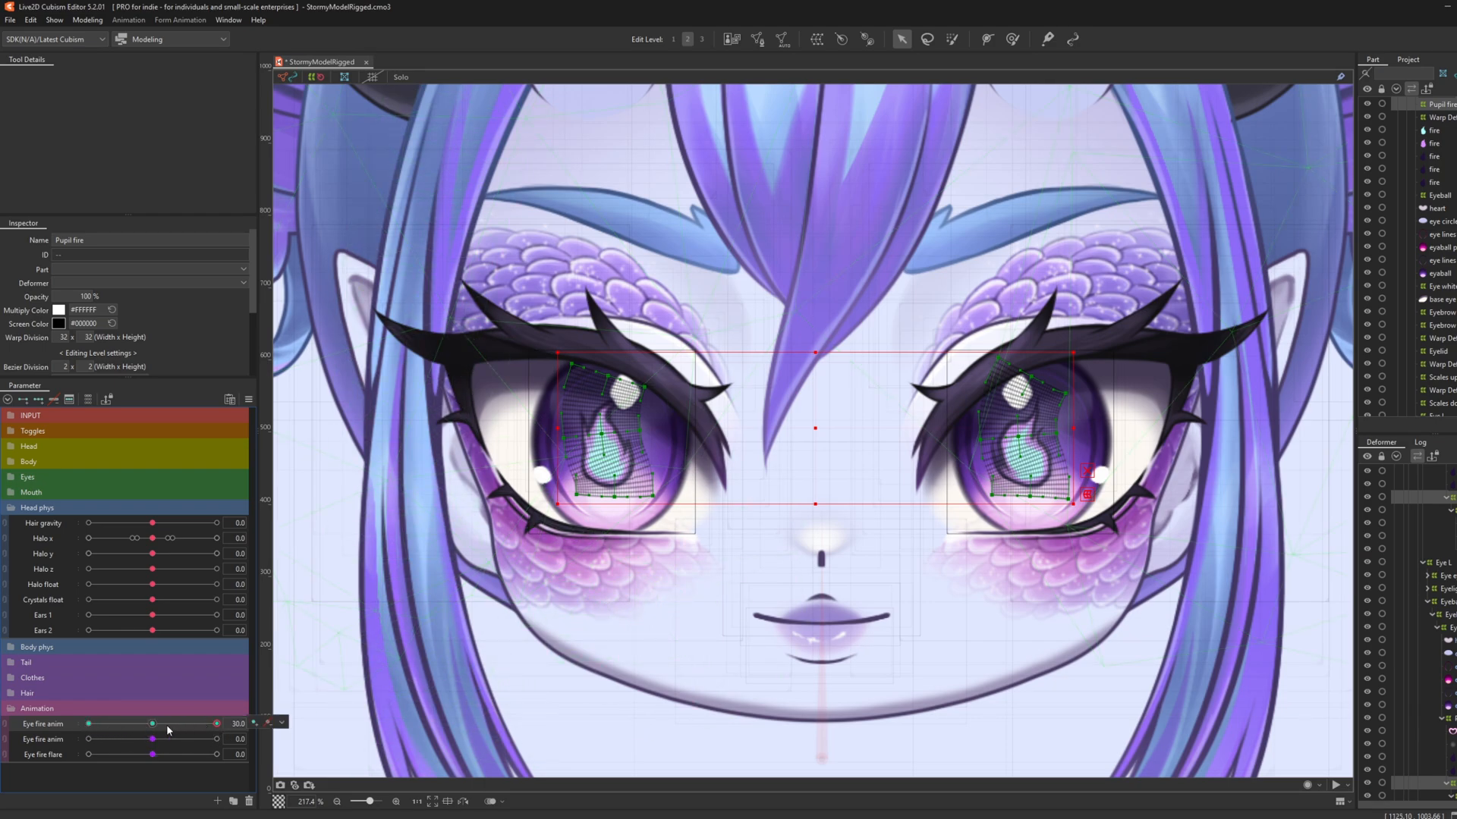
- Sweep Eye fire anim between its minimum and maximum to test the pupil fire warp
drag(153, 724, 88, 723)
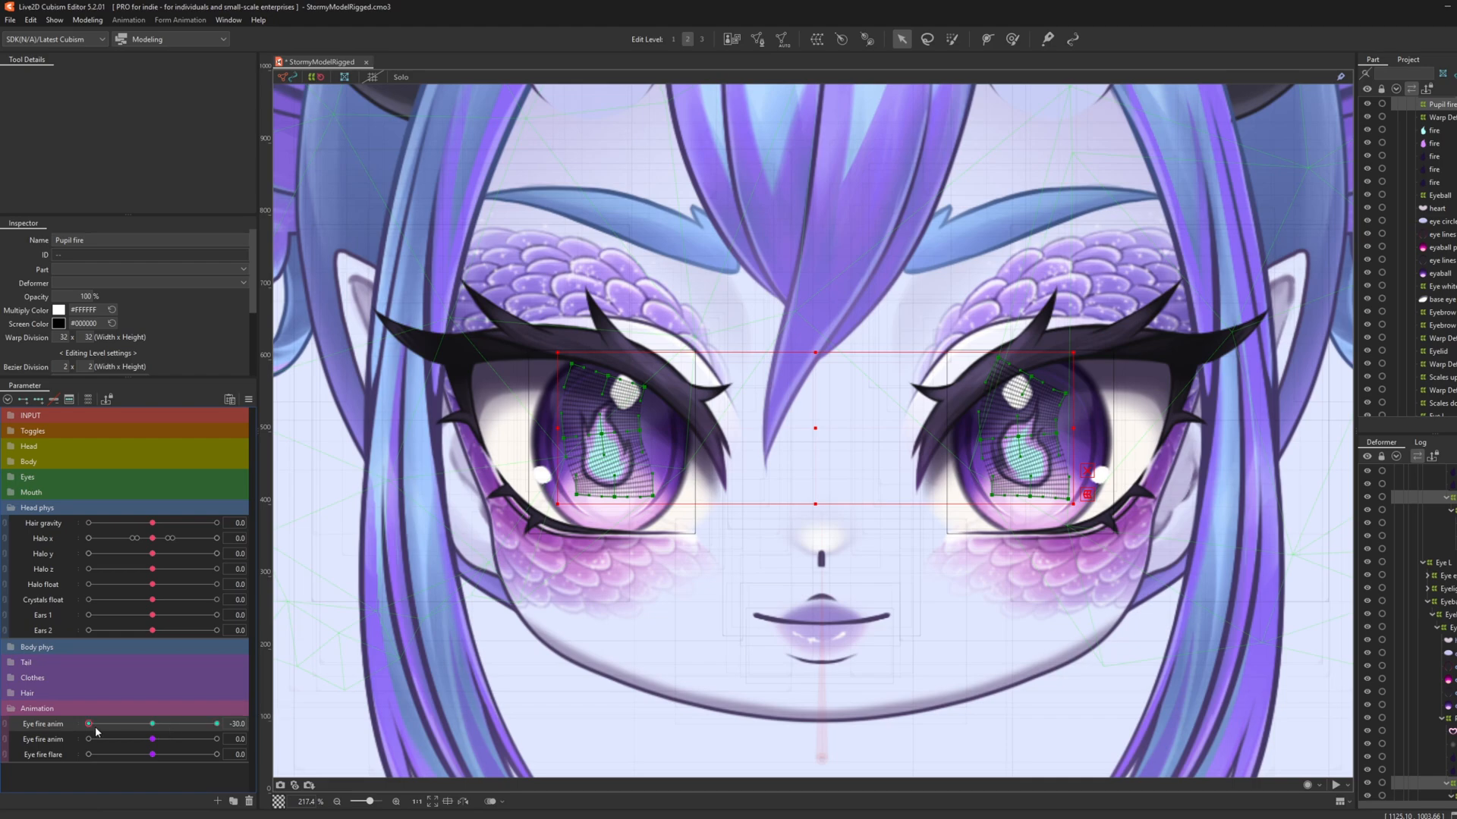
drag(88, 723, 214, 724)
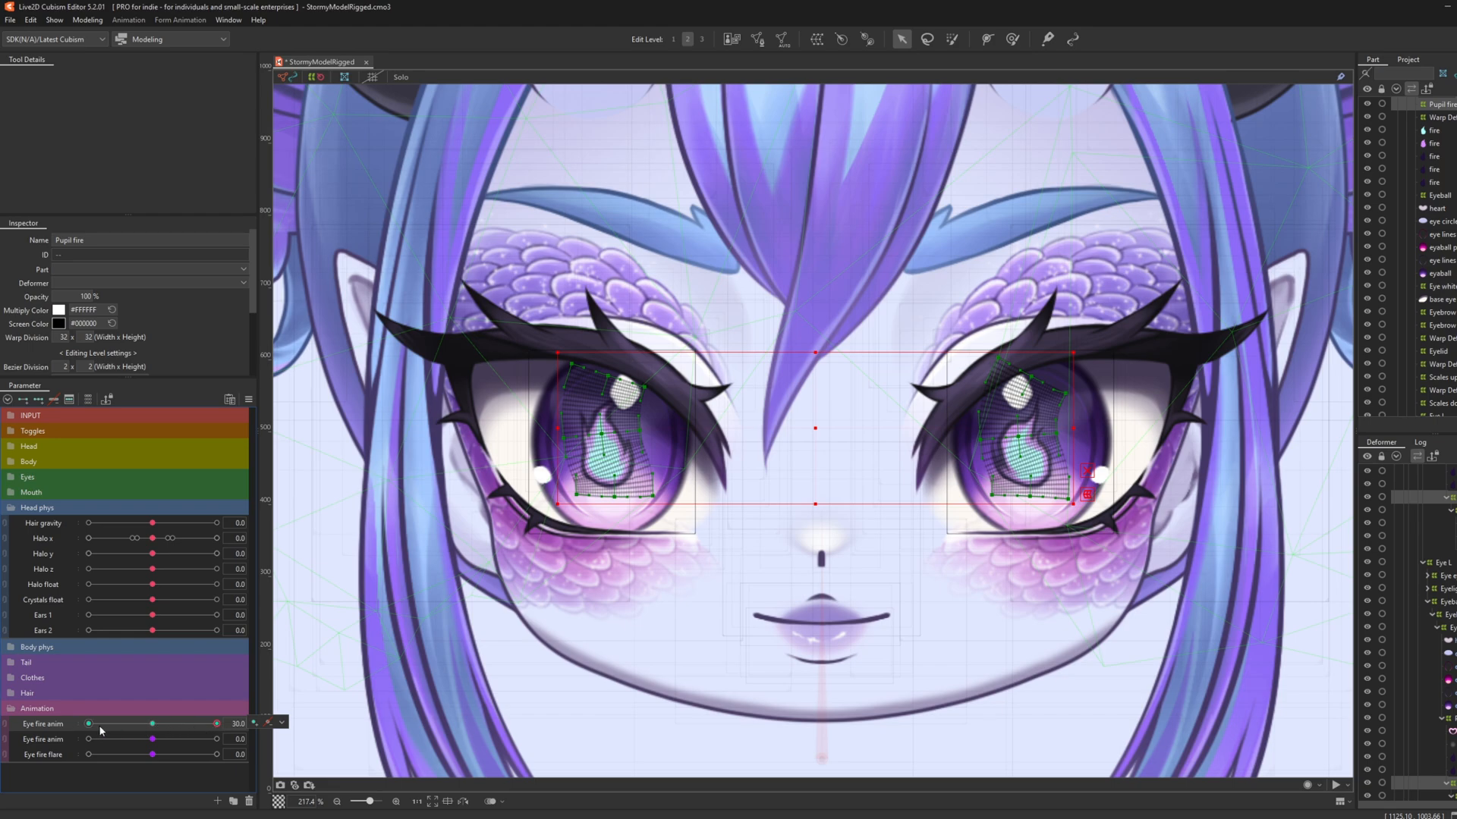
drag(90, 724, 216, 723)
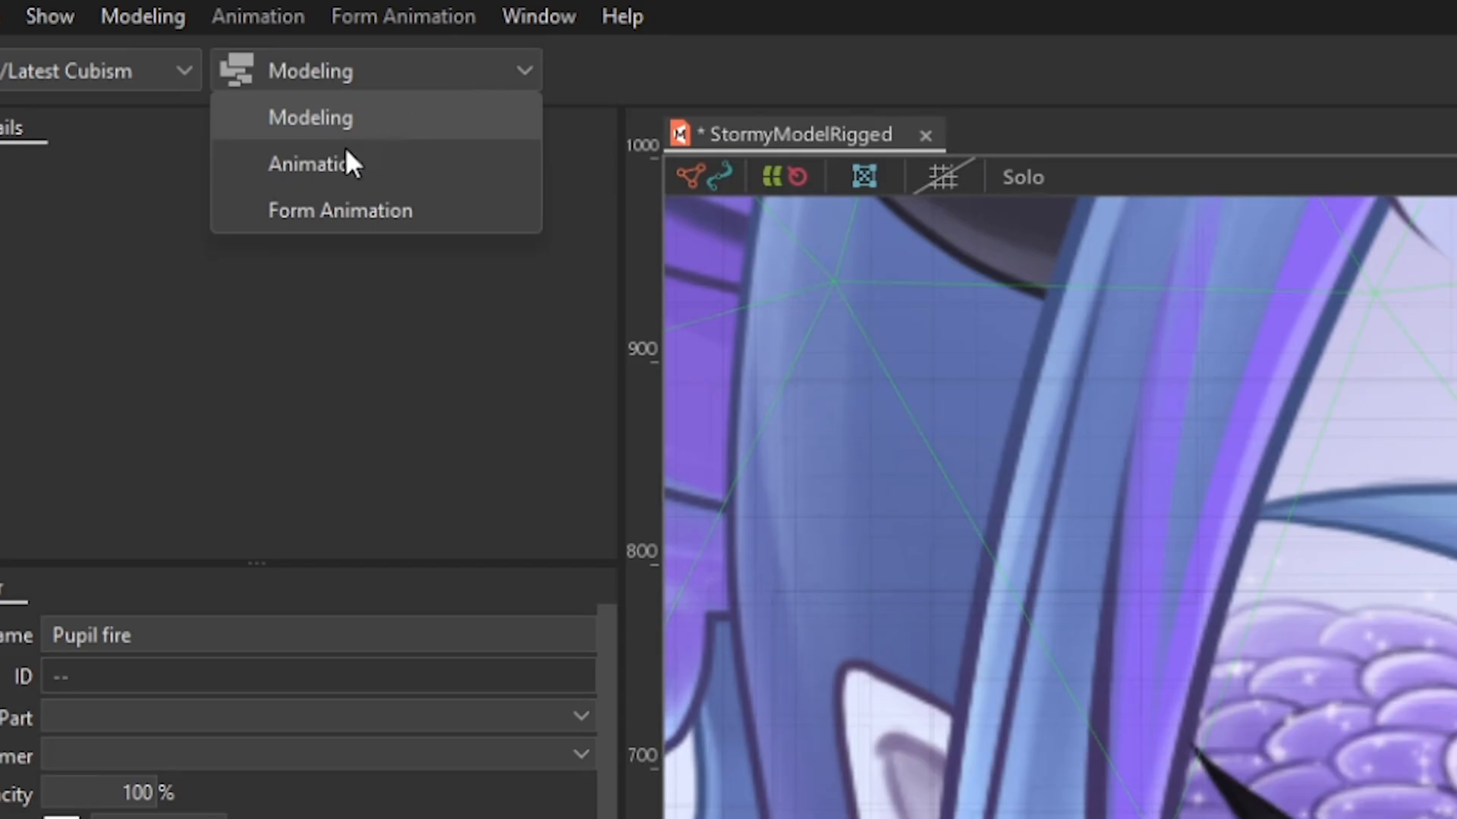
mouse_move(279, 164)
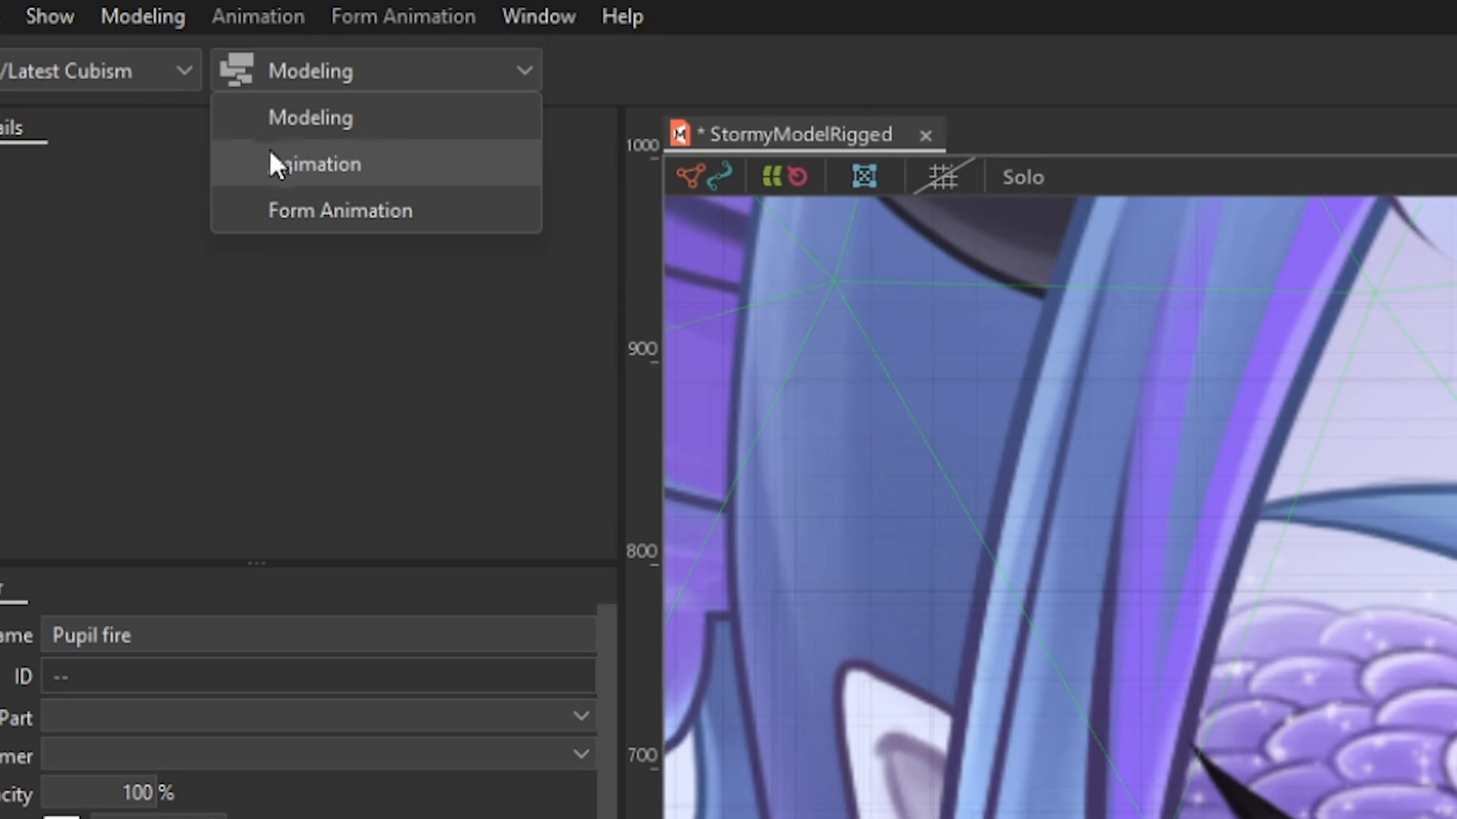
- Switch to the Animation workspace and load the Idle animation file with its Scene1 timeline
click(322, 164)
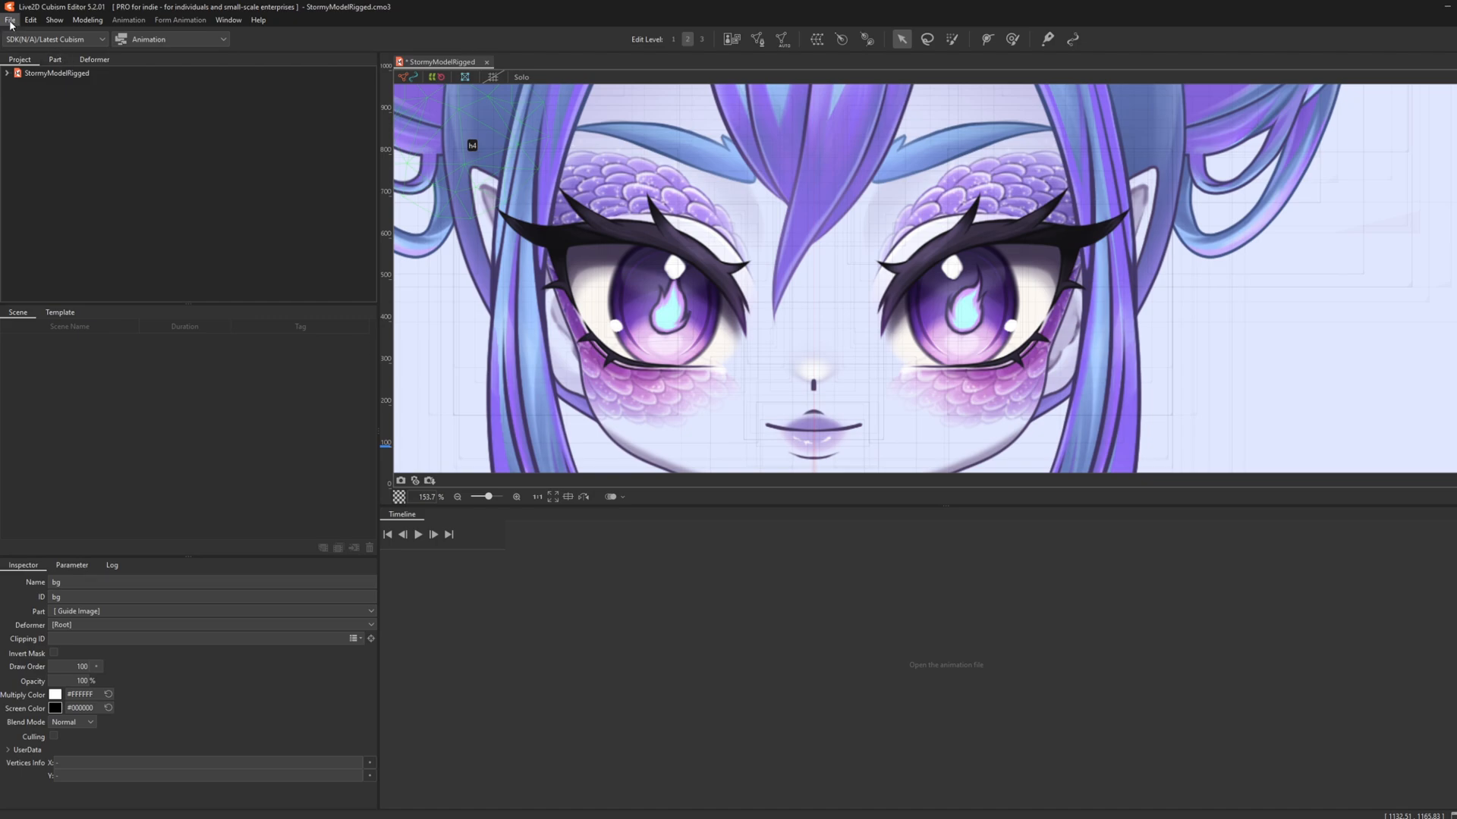
click(9, 20)
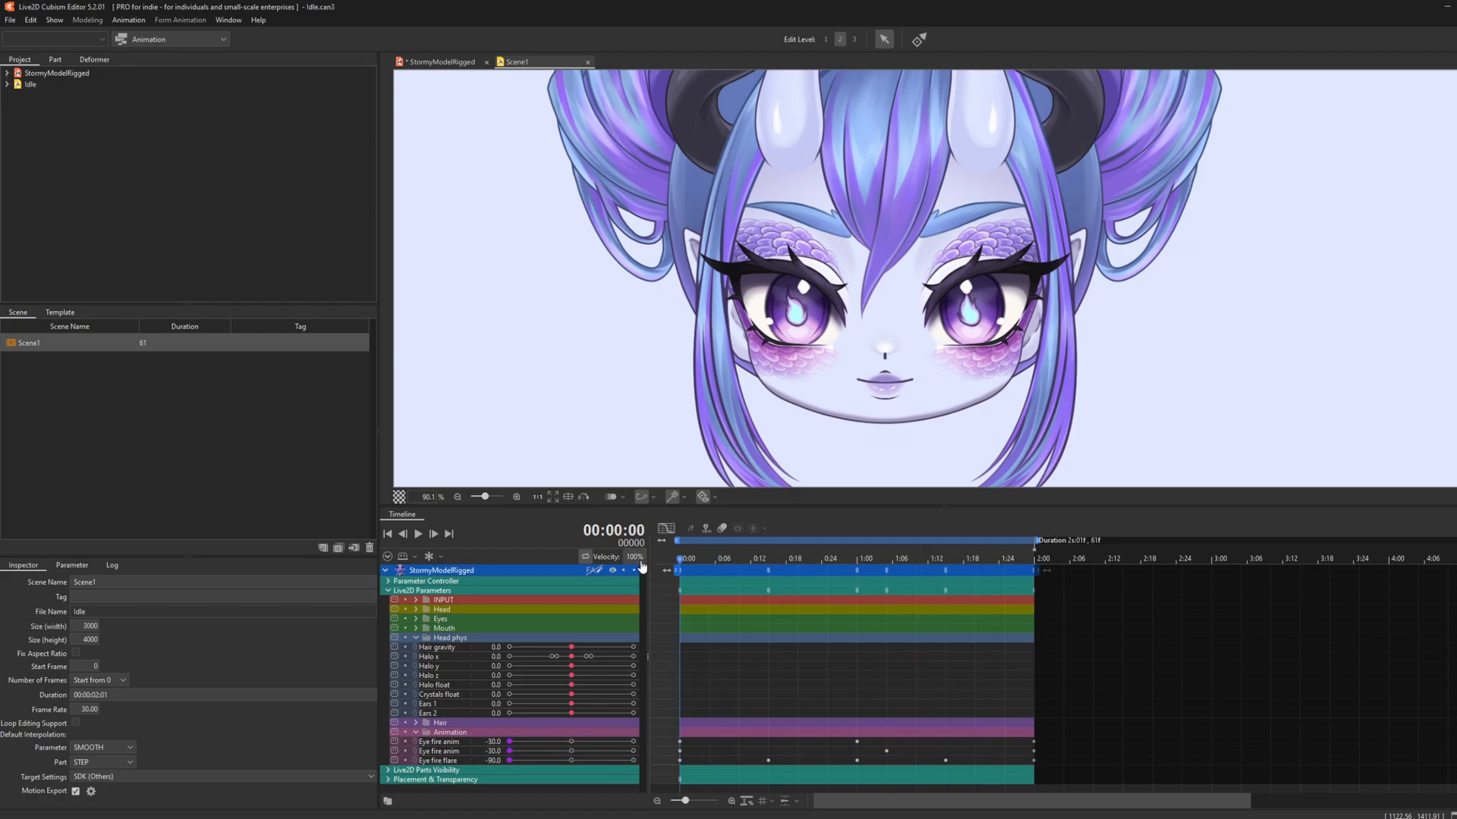
click(966, 567)
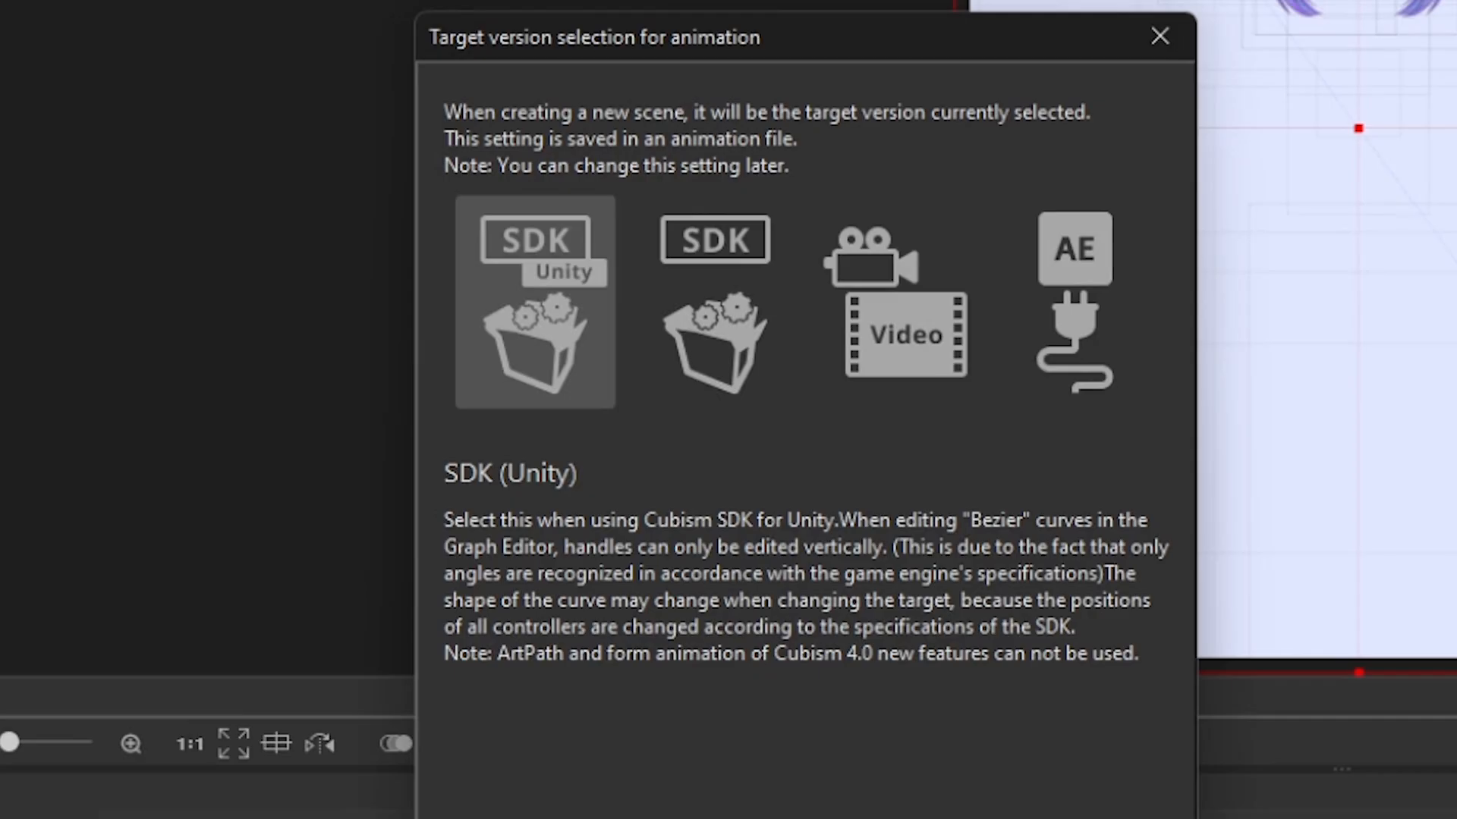
mouse_move(1078, 528)
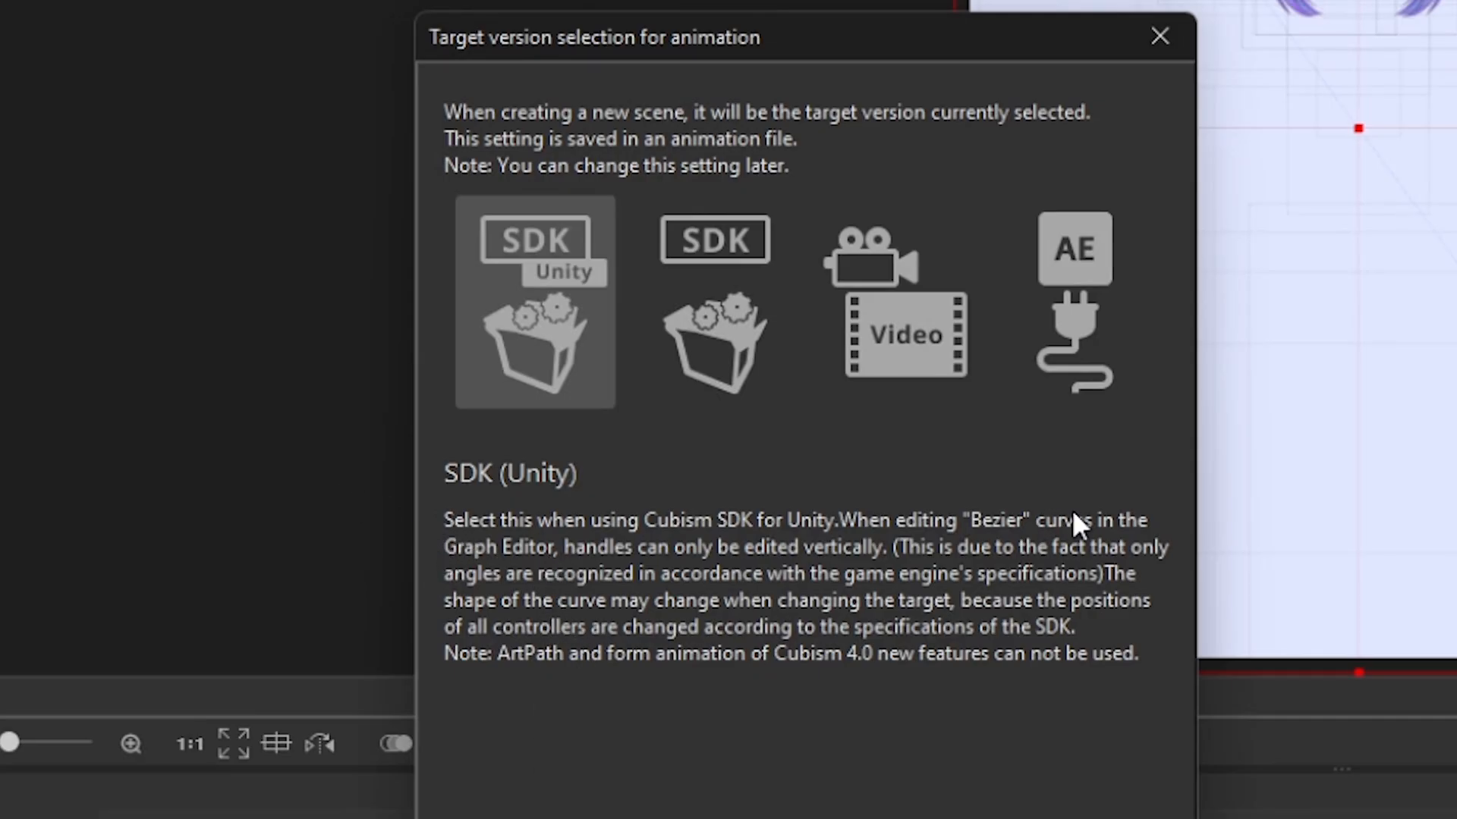
mouse_move(1054, 491)
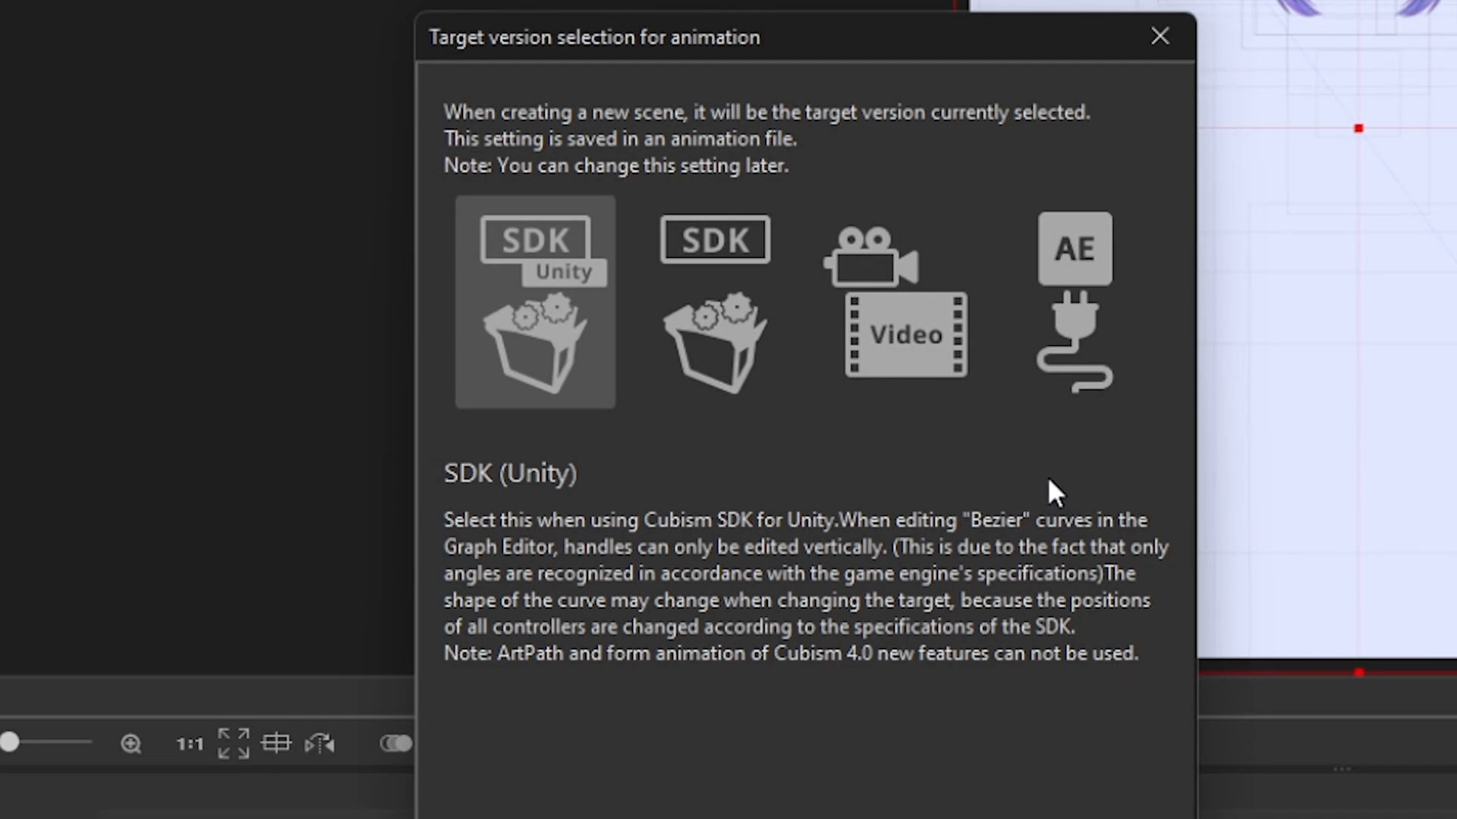
- Choose SDK (Others) as the animation's target version
click(713, 302)
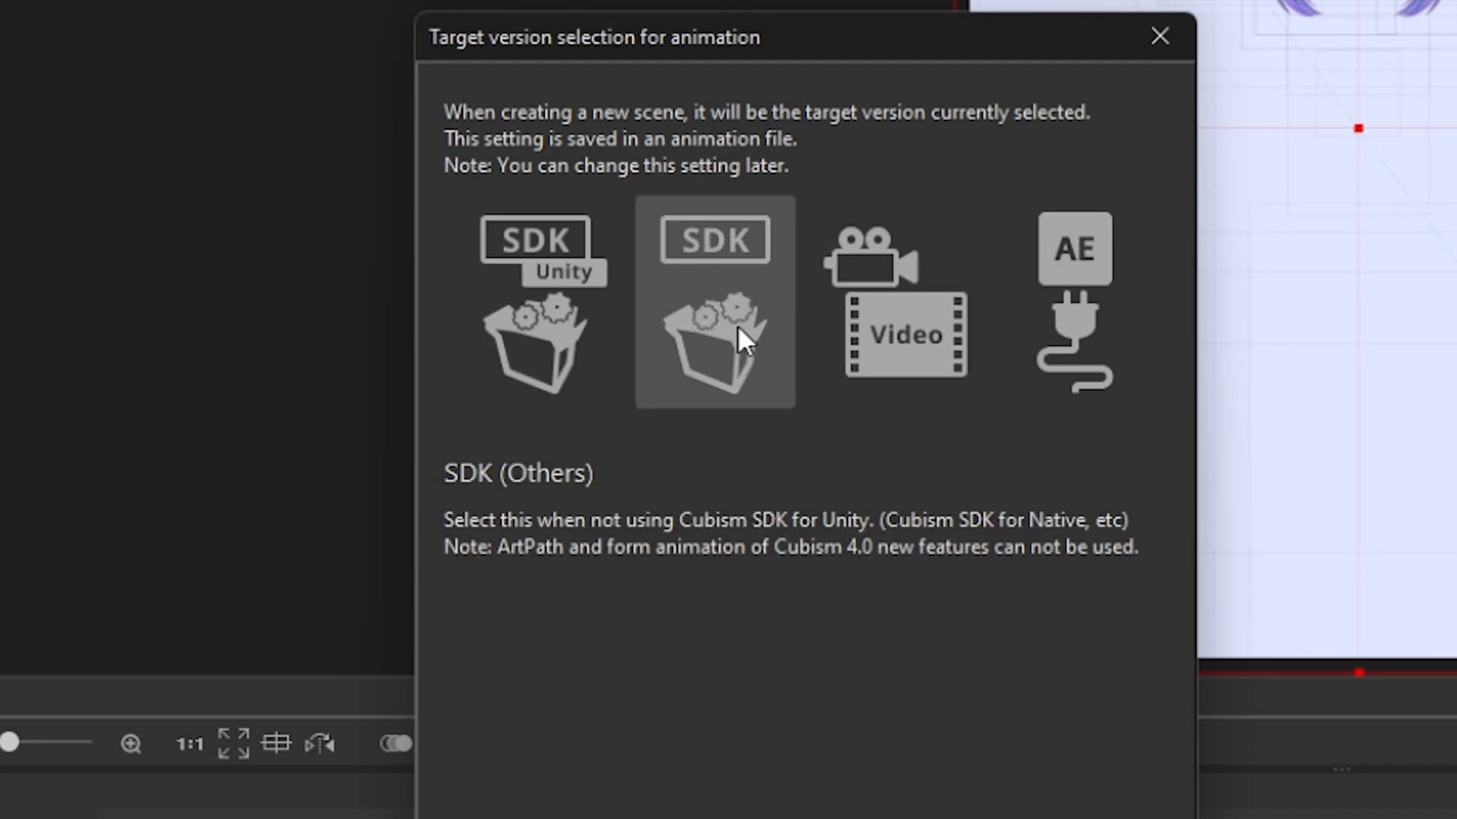
click(715, 305)
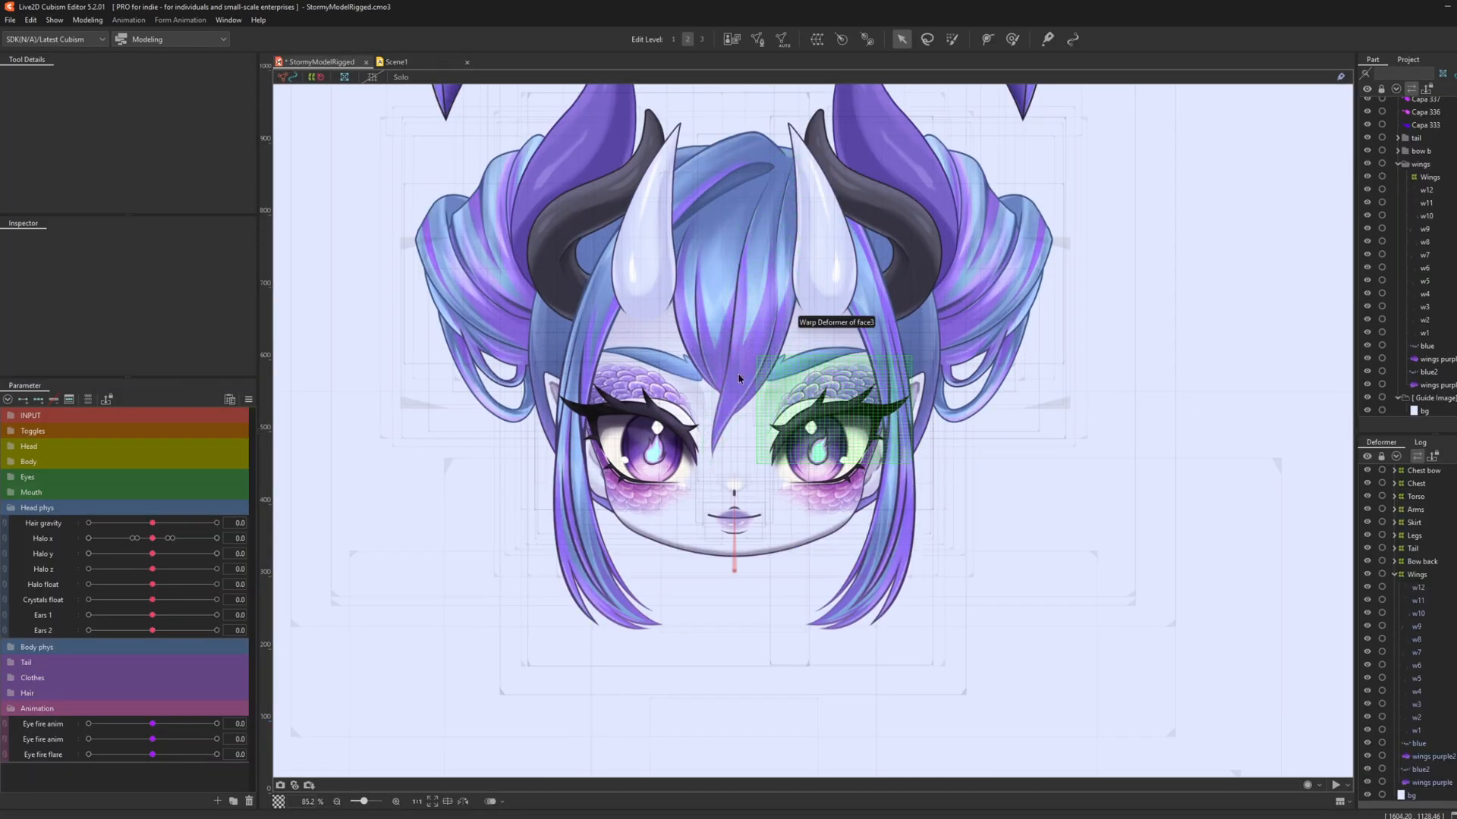
- In Physics Settings, play Scene1 from New Playlist0 on the model with looping on
click(86, 20)
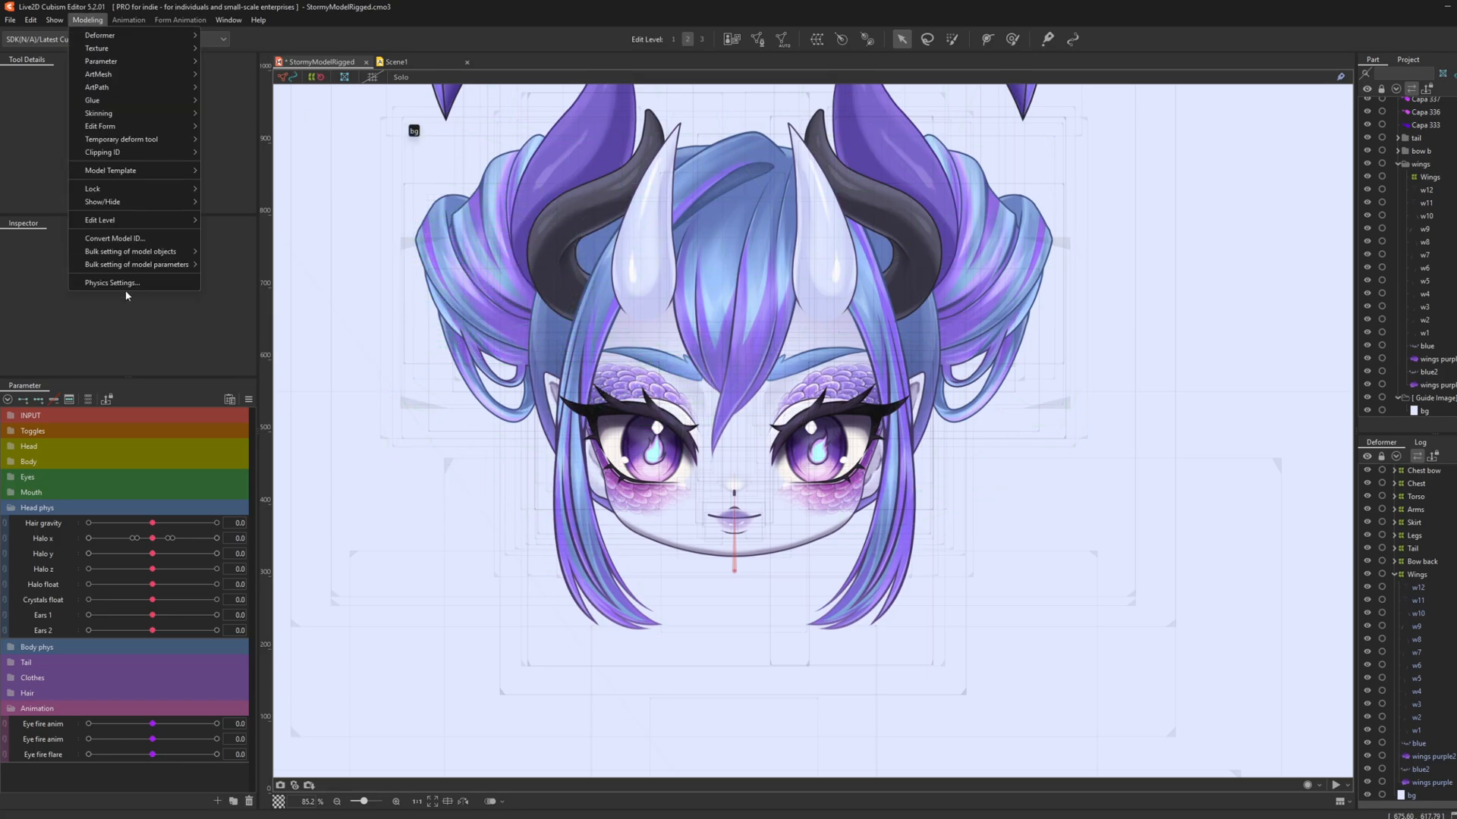
click(110, 284)
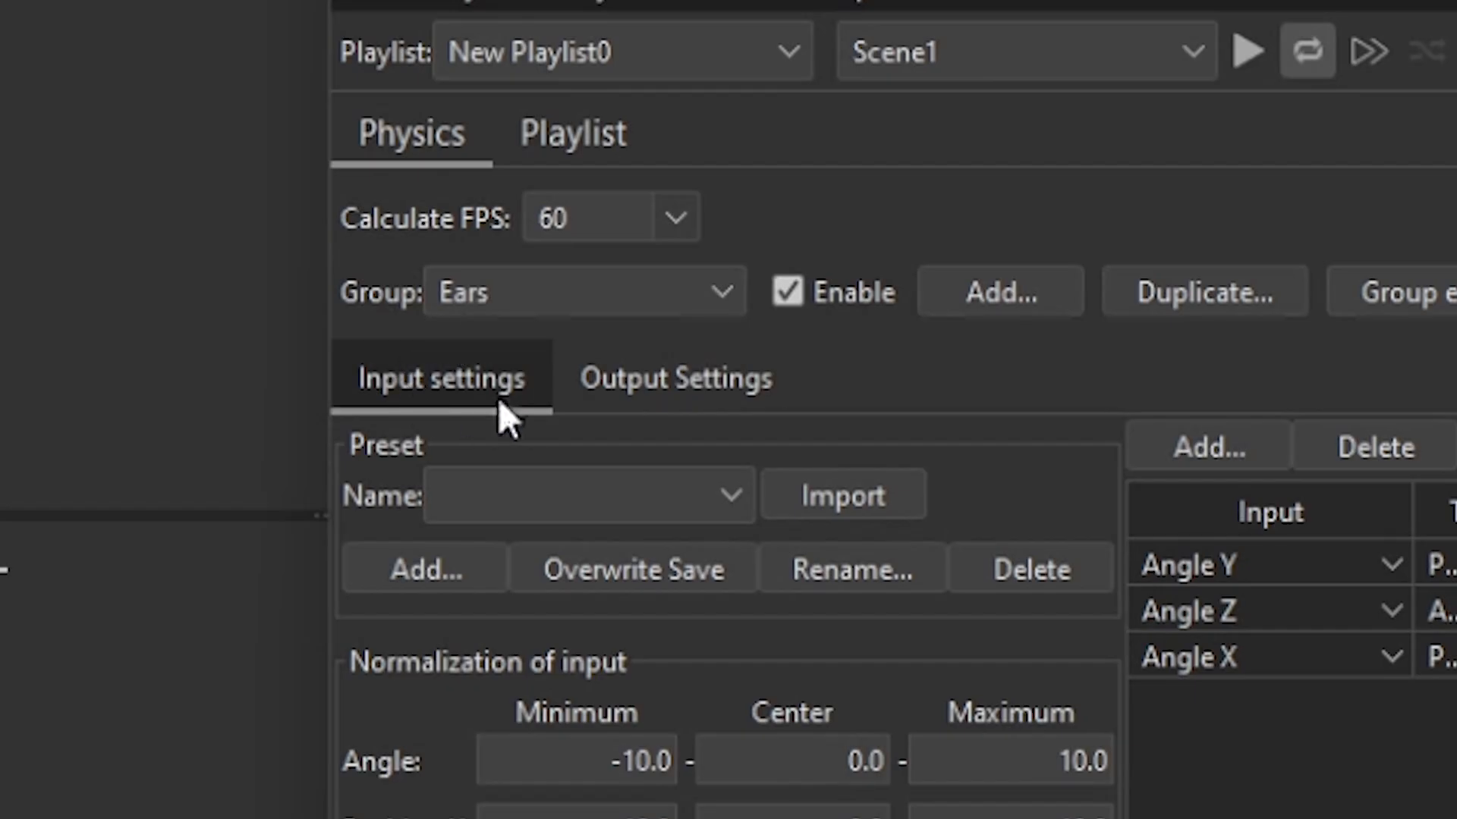
mouse_move(572, 133)
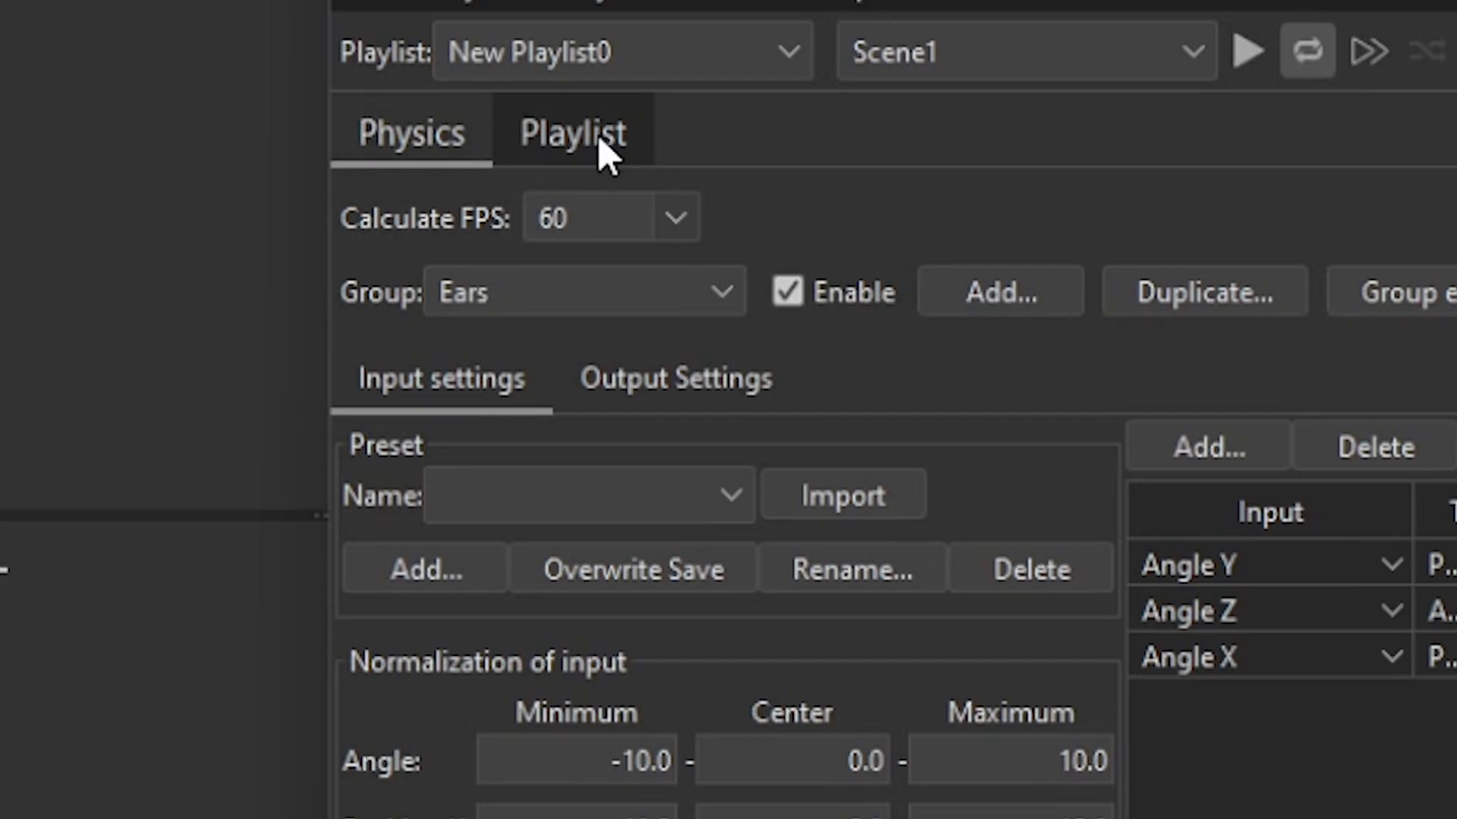
mouse_move(572, 133)
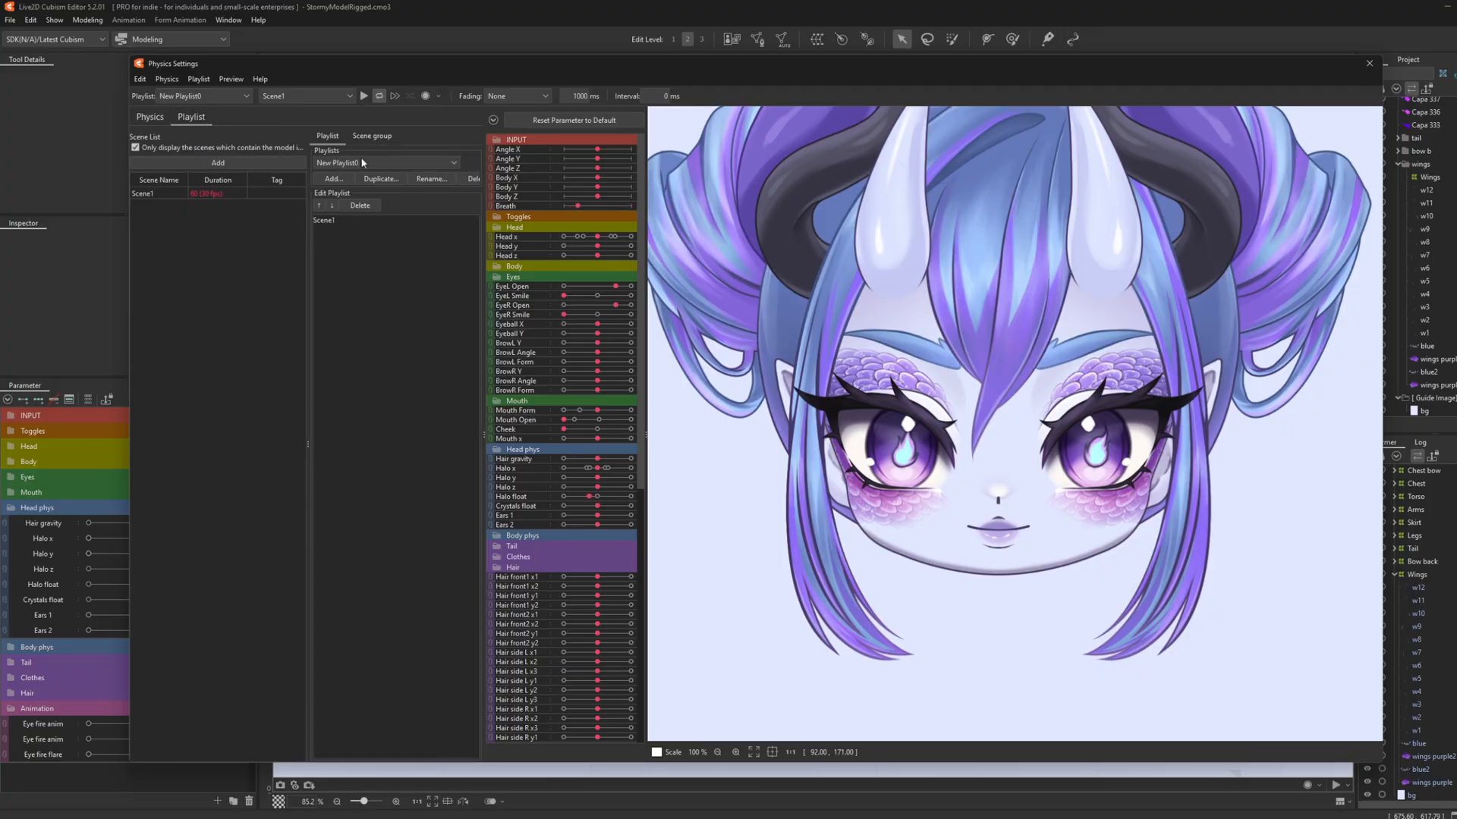
click(145, 193)
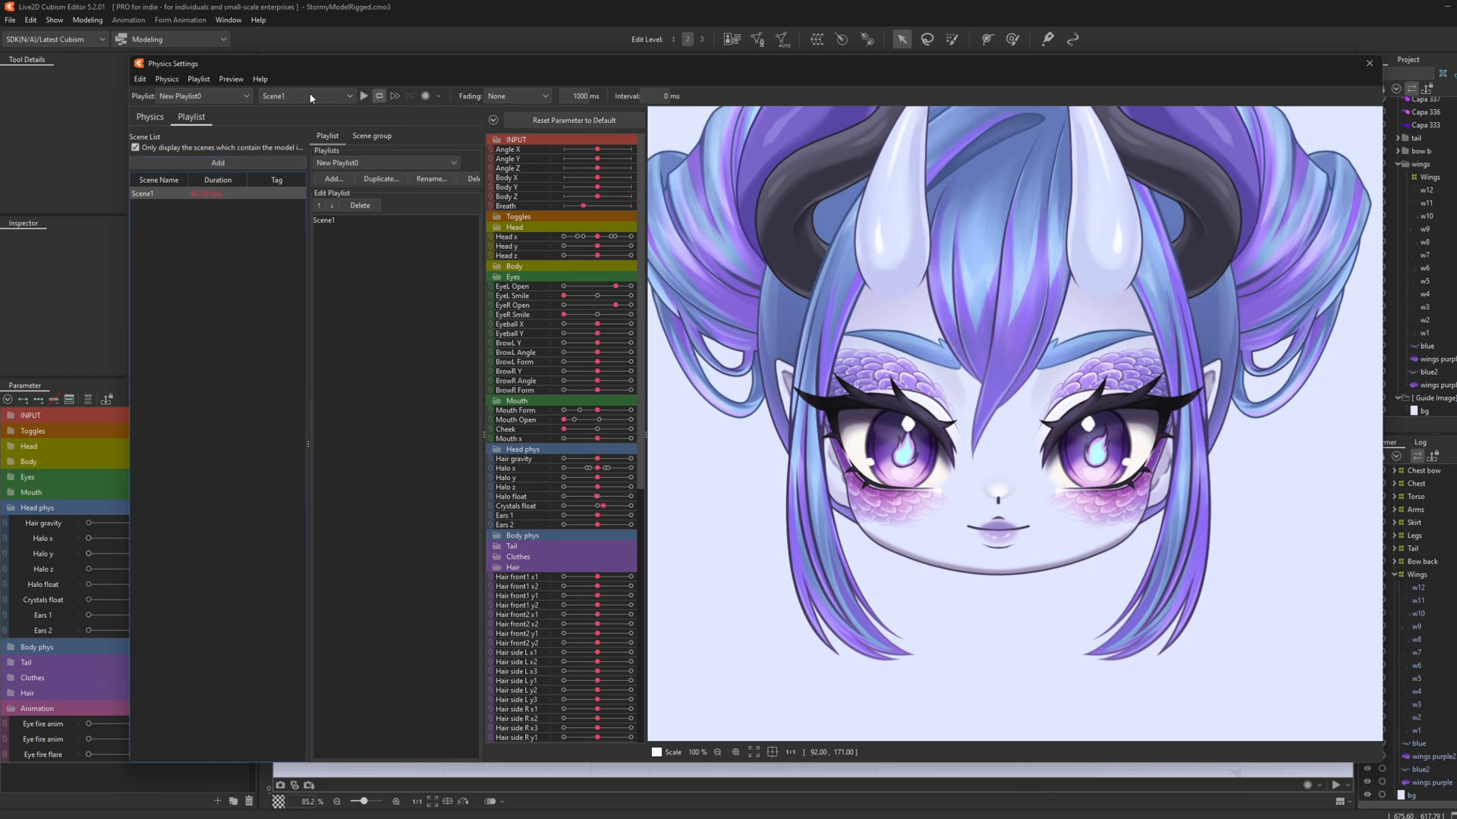
click(363, 95)
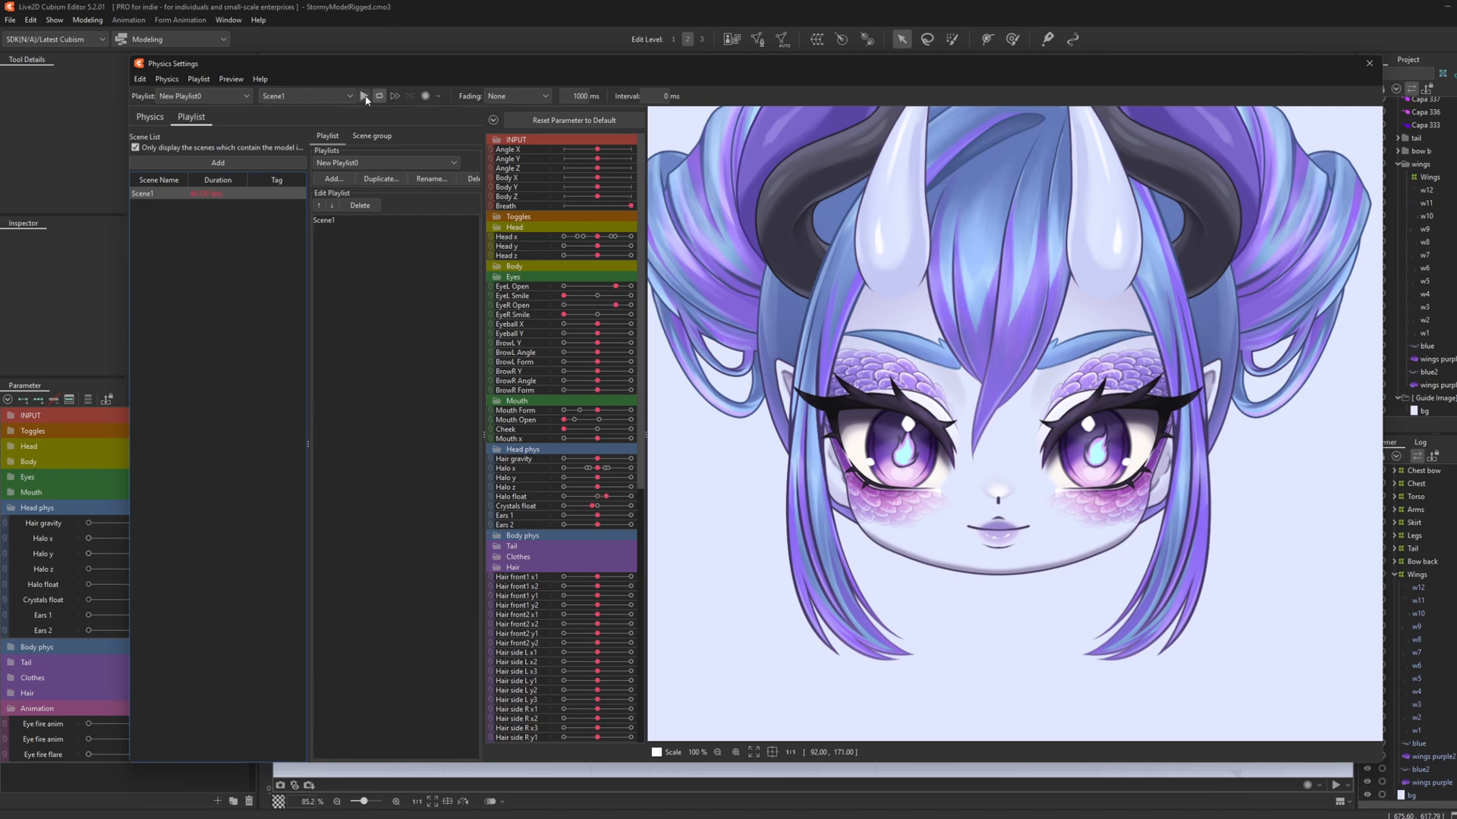
click(363, 95)
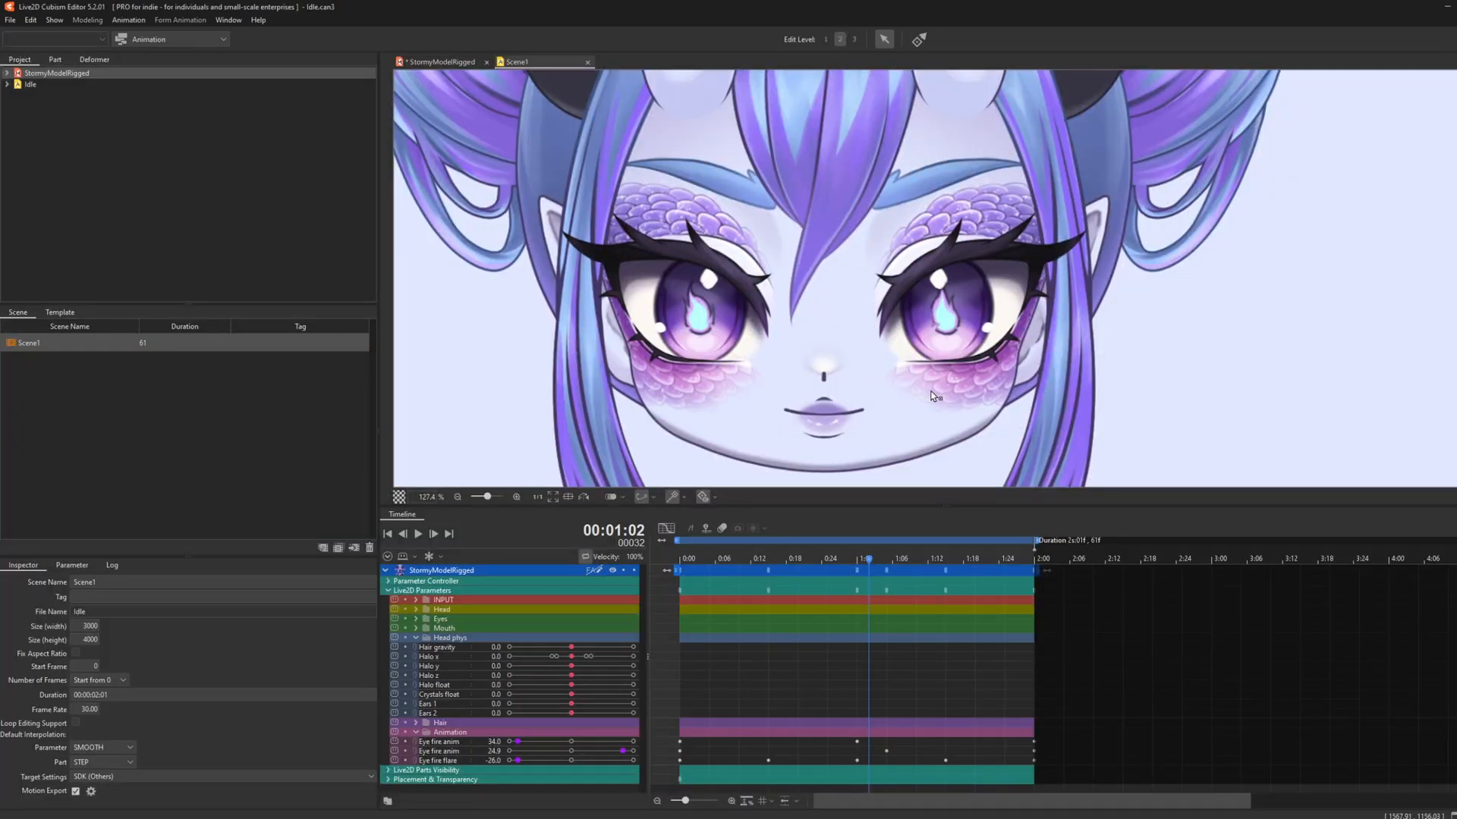
mouse_move(0, 196)
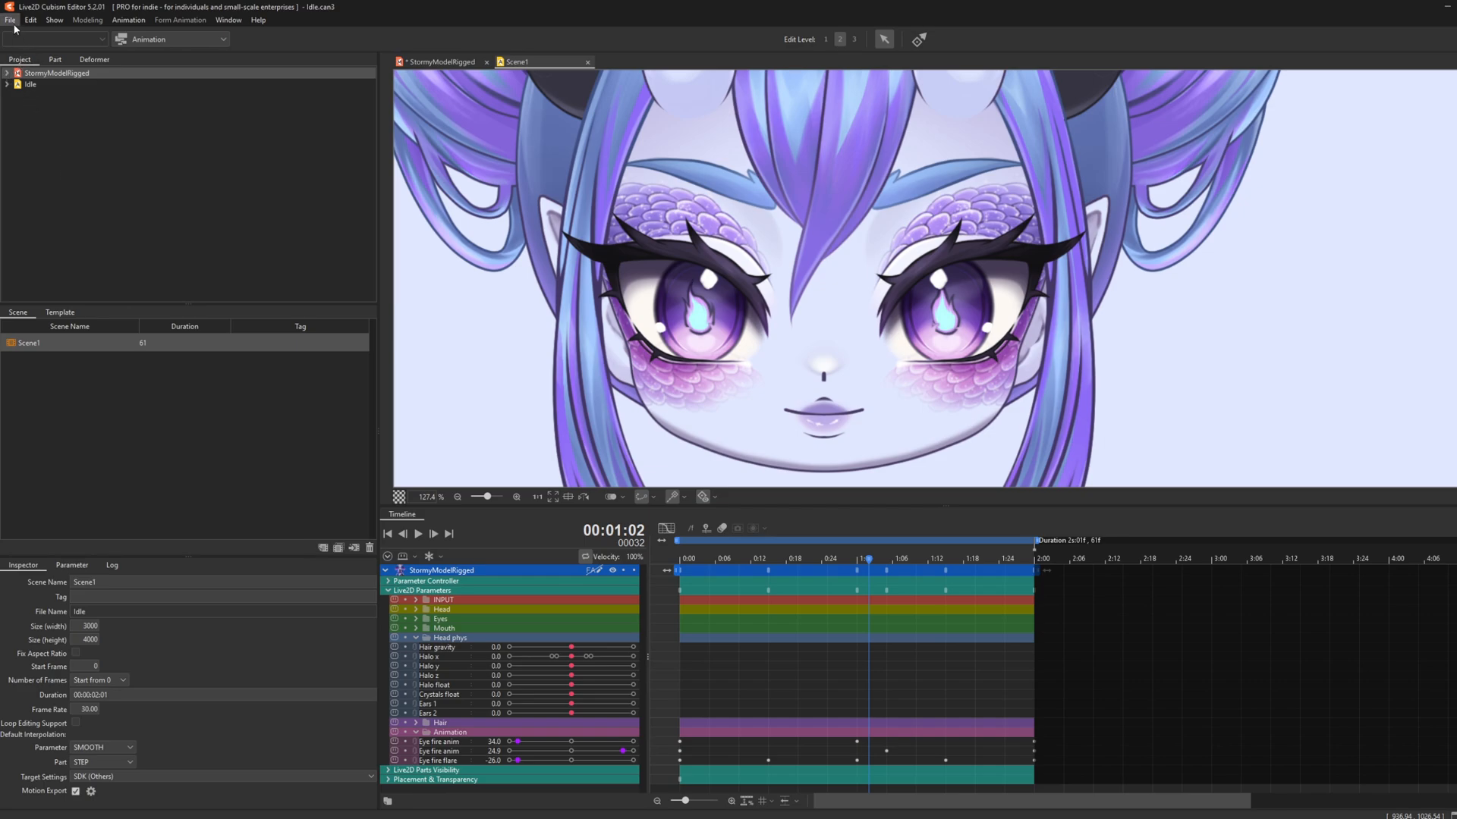
- Export the selected scene as a motion file, reaching the Scene1.motion3.json save dialog
click(10, 20)
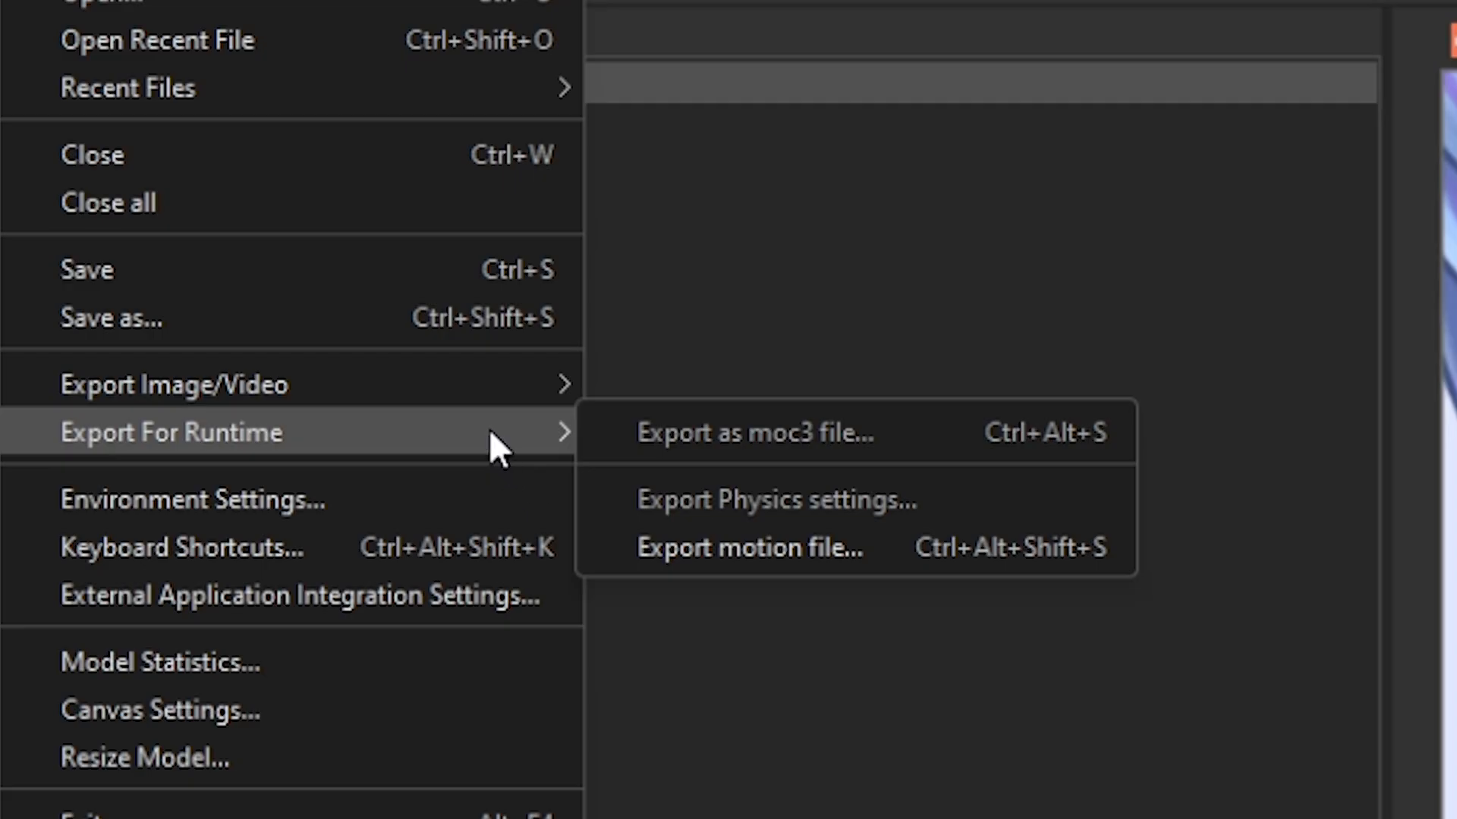
mouse_move(621, 441)
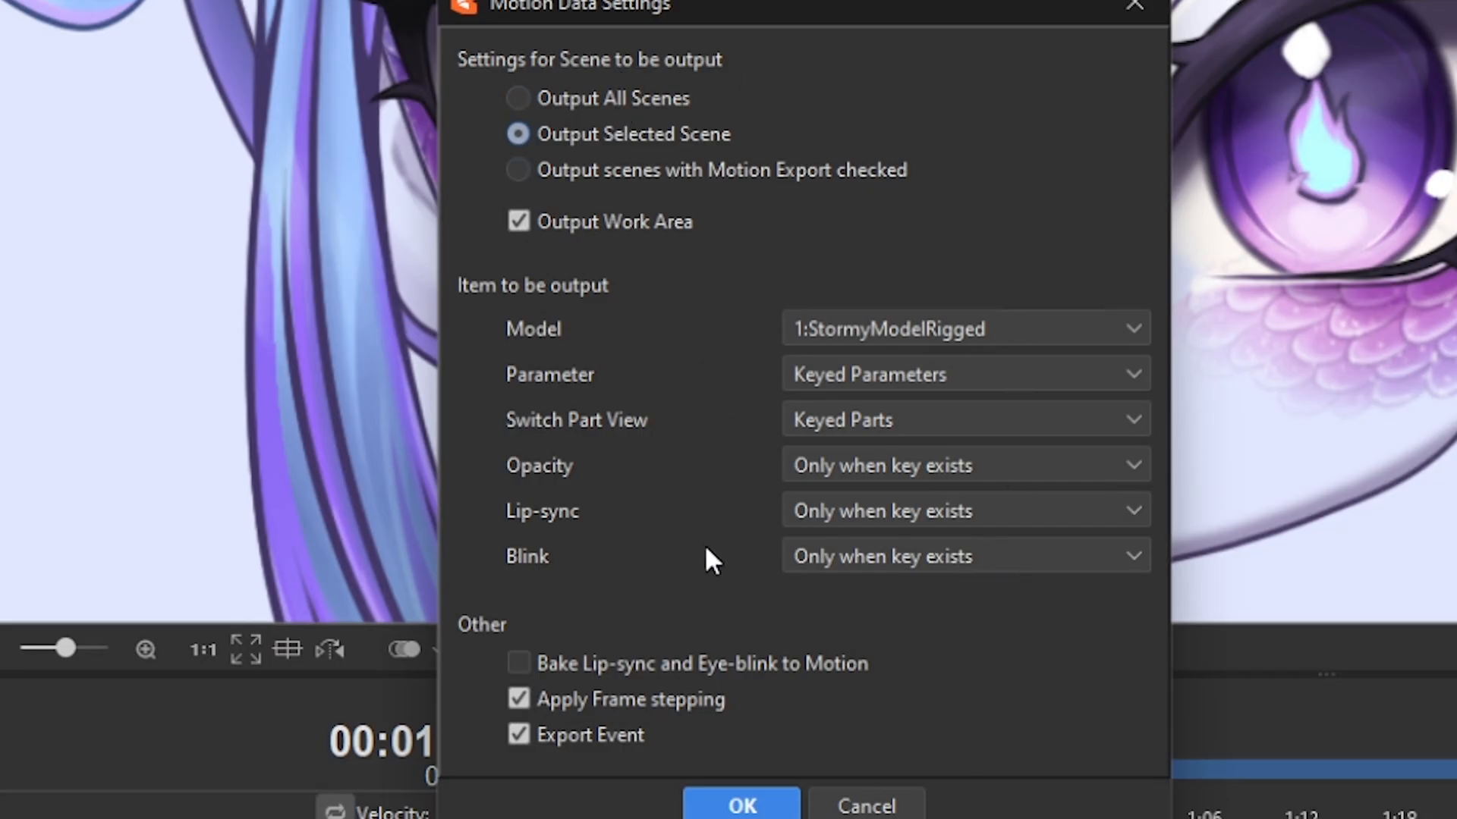
mouse_move(1087, 258)
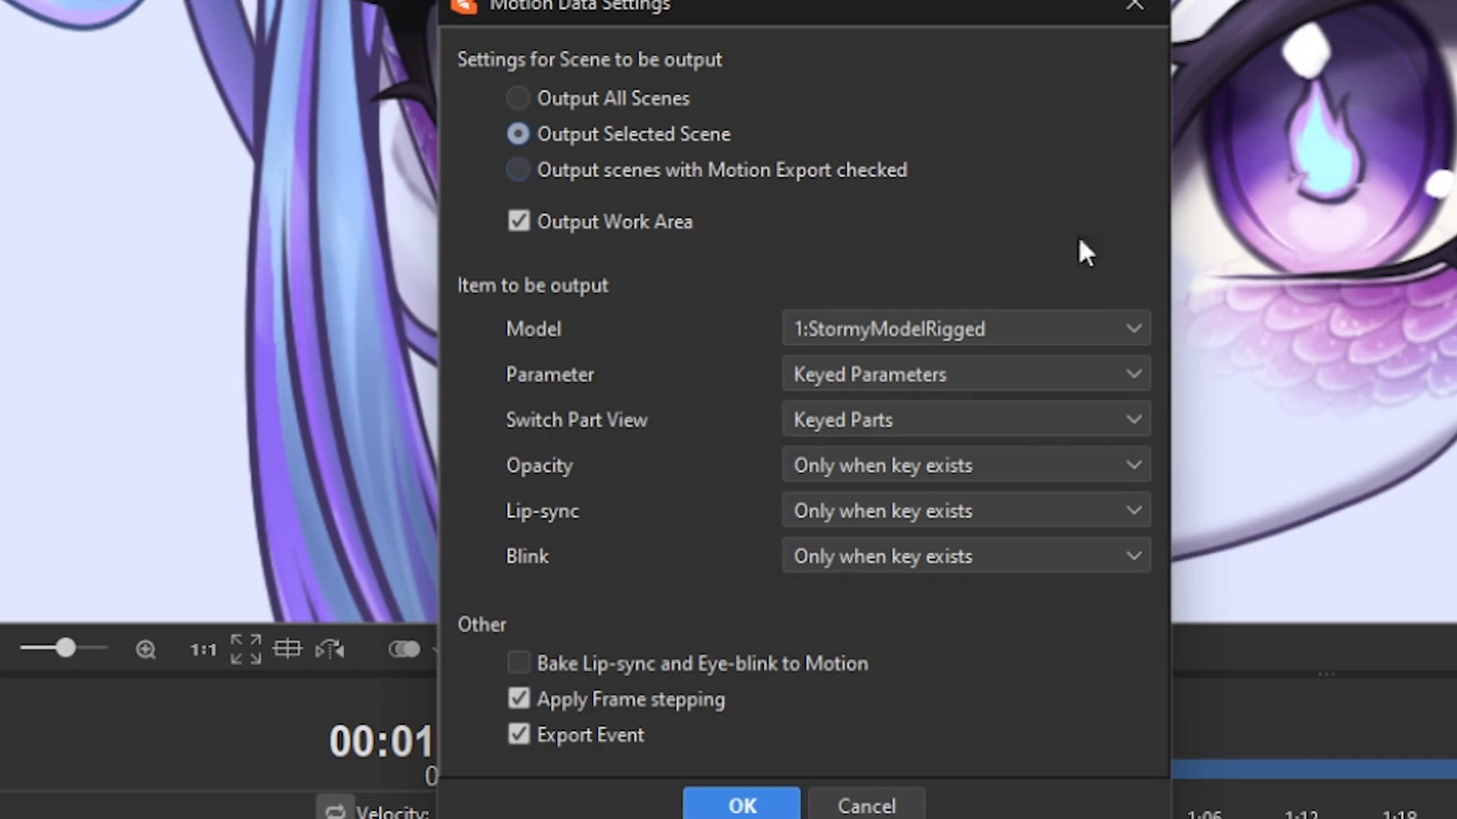
click(740, 804)
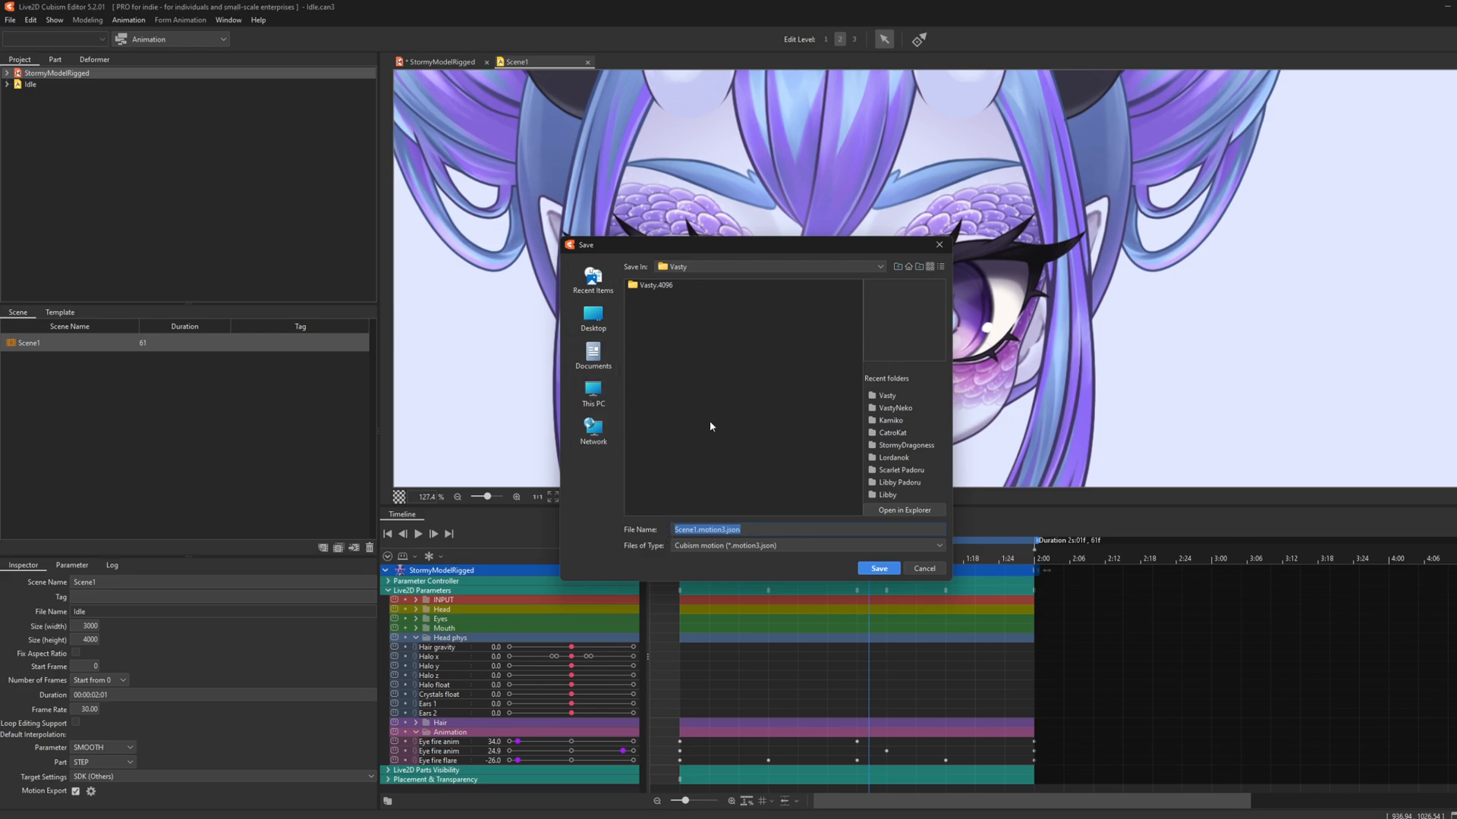
mouse_move(715, 370)
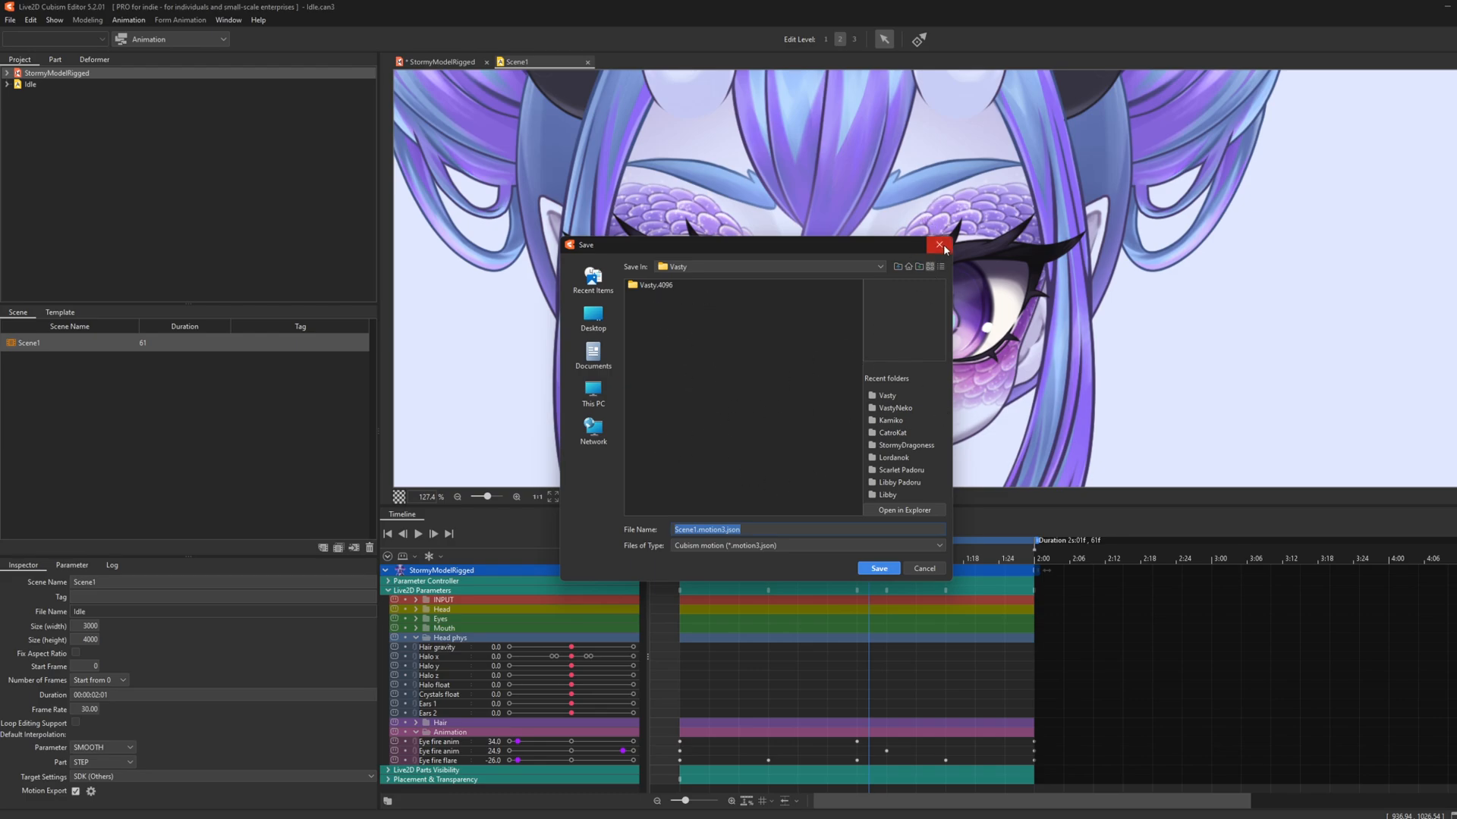
mouse_move(959, 261)
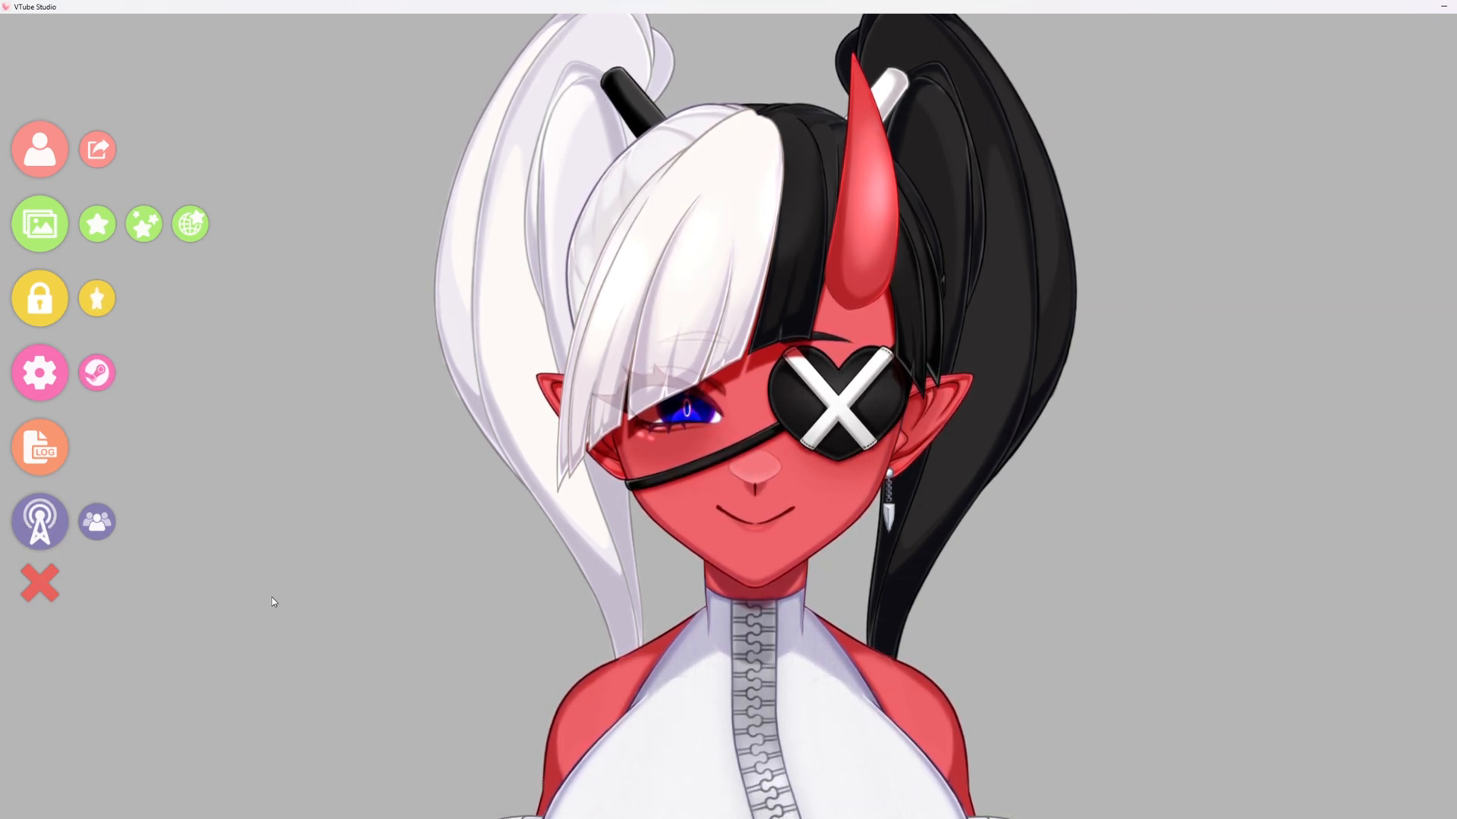
- In VTube Studio model settings, set Idle.motion3.json as the idle animation
click(97, 298)
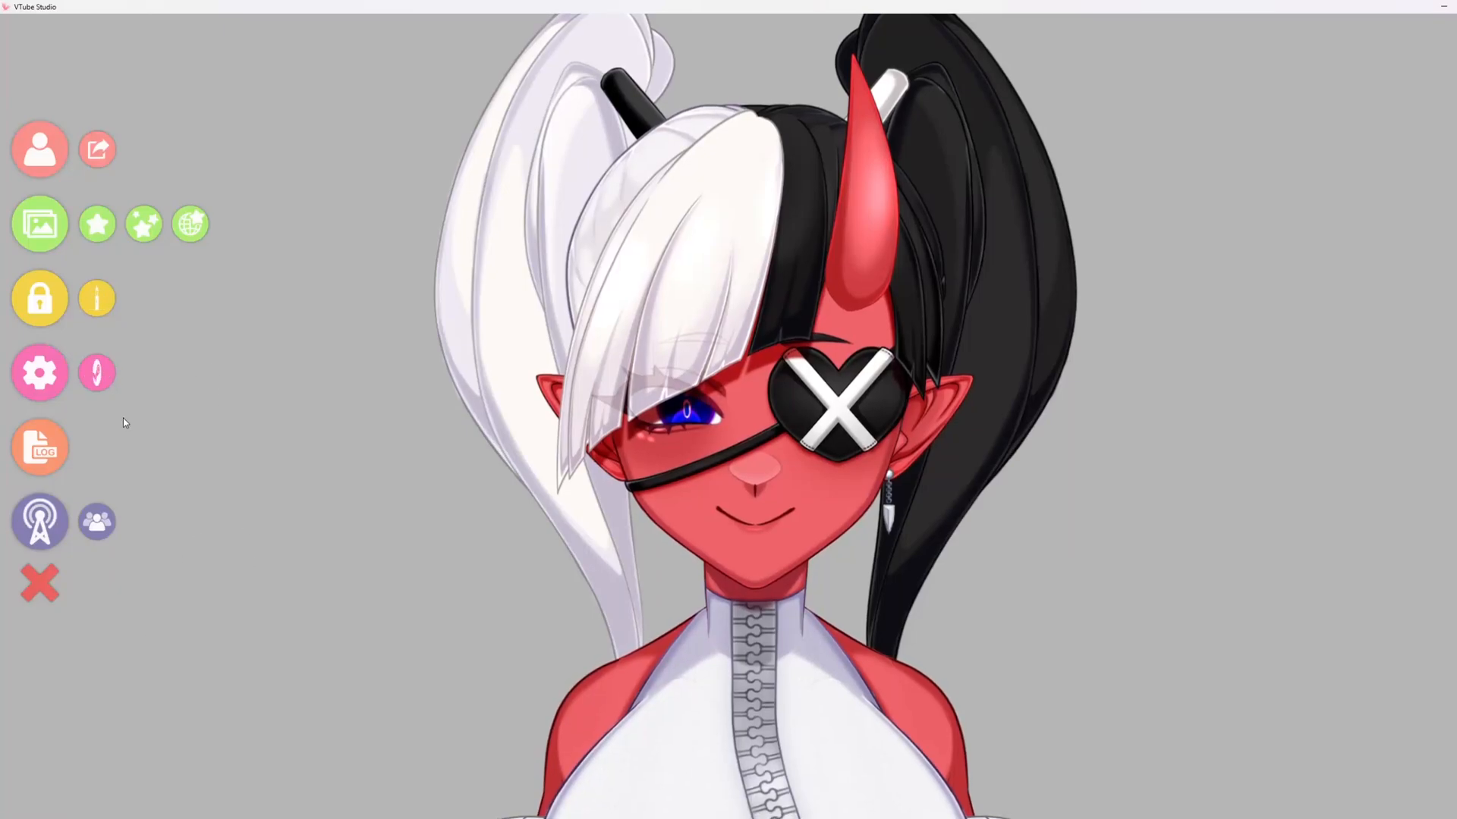
click(40, 374)
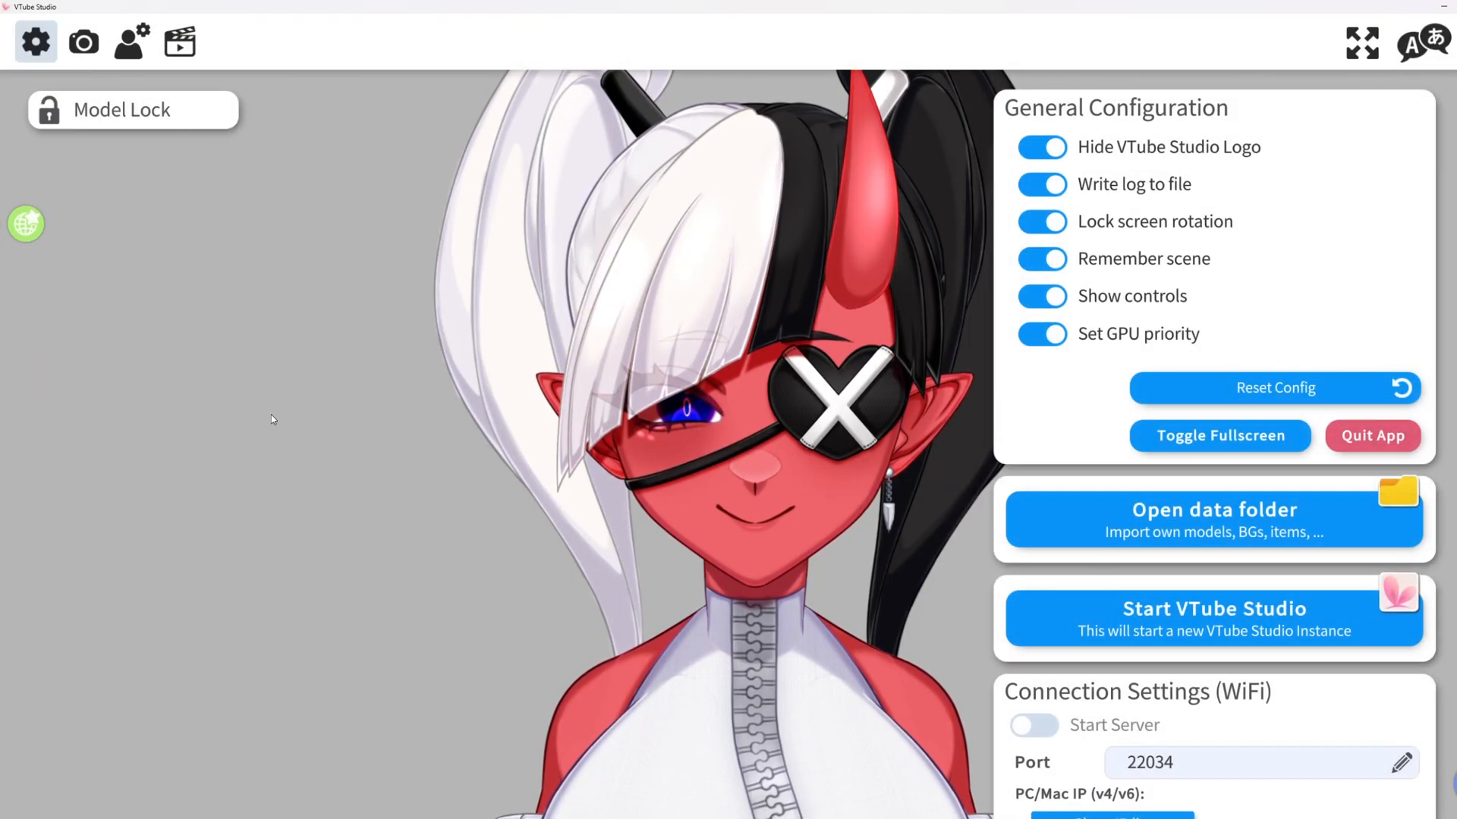
mouse_move(130, 41)
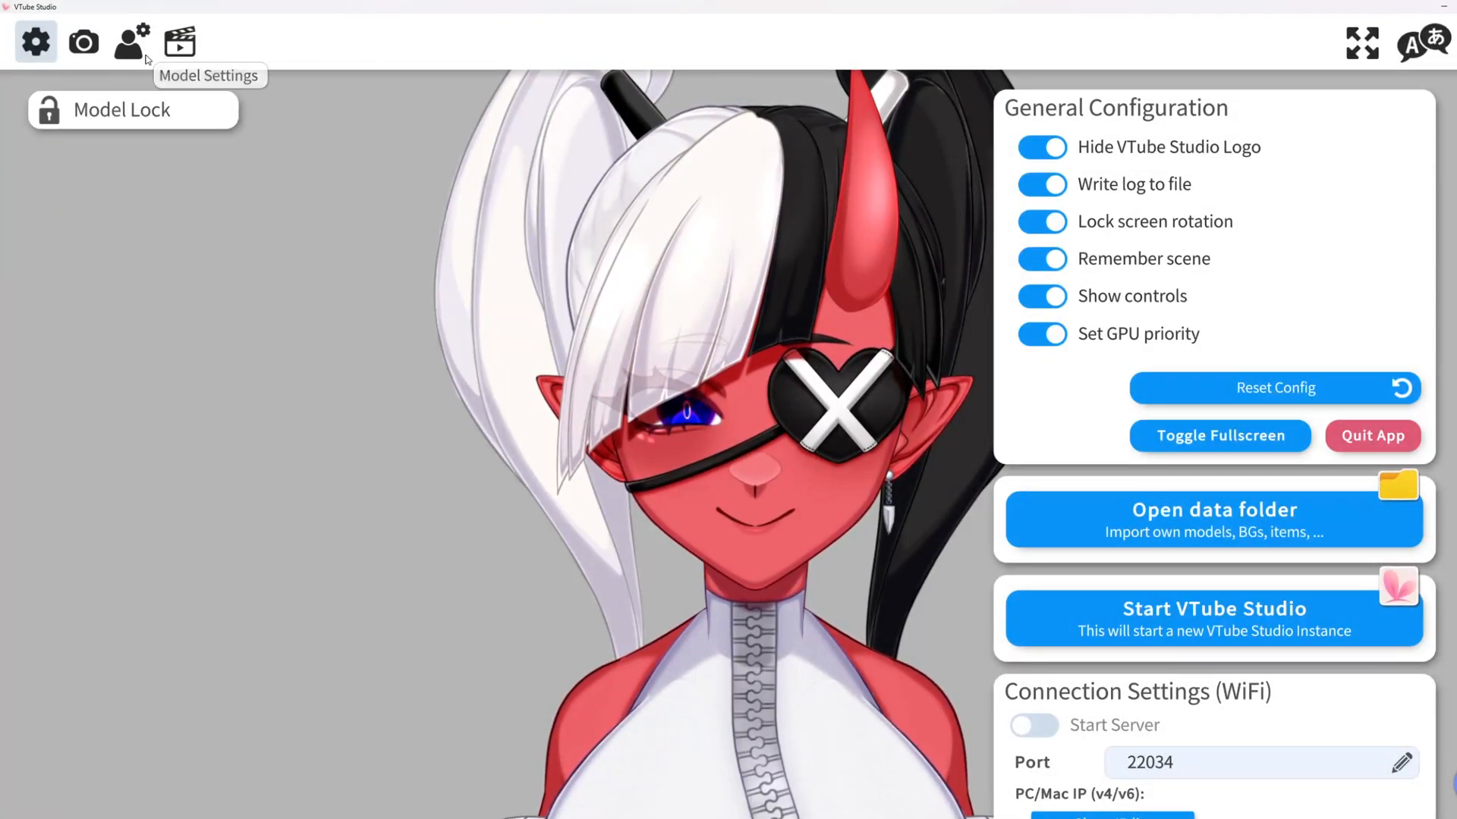
click(130, 41)
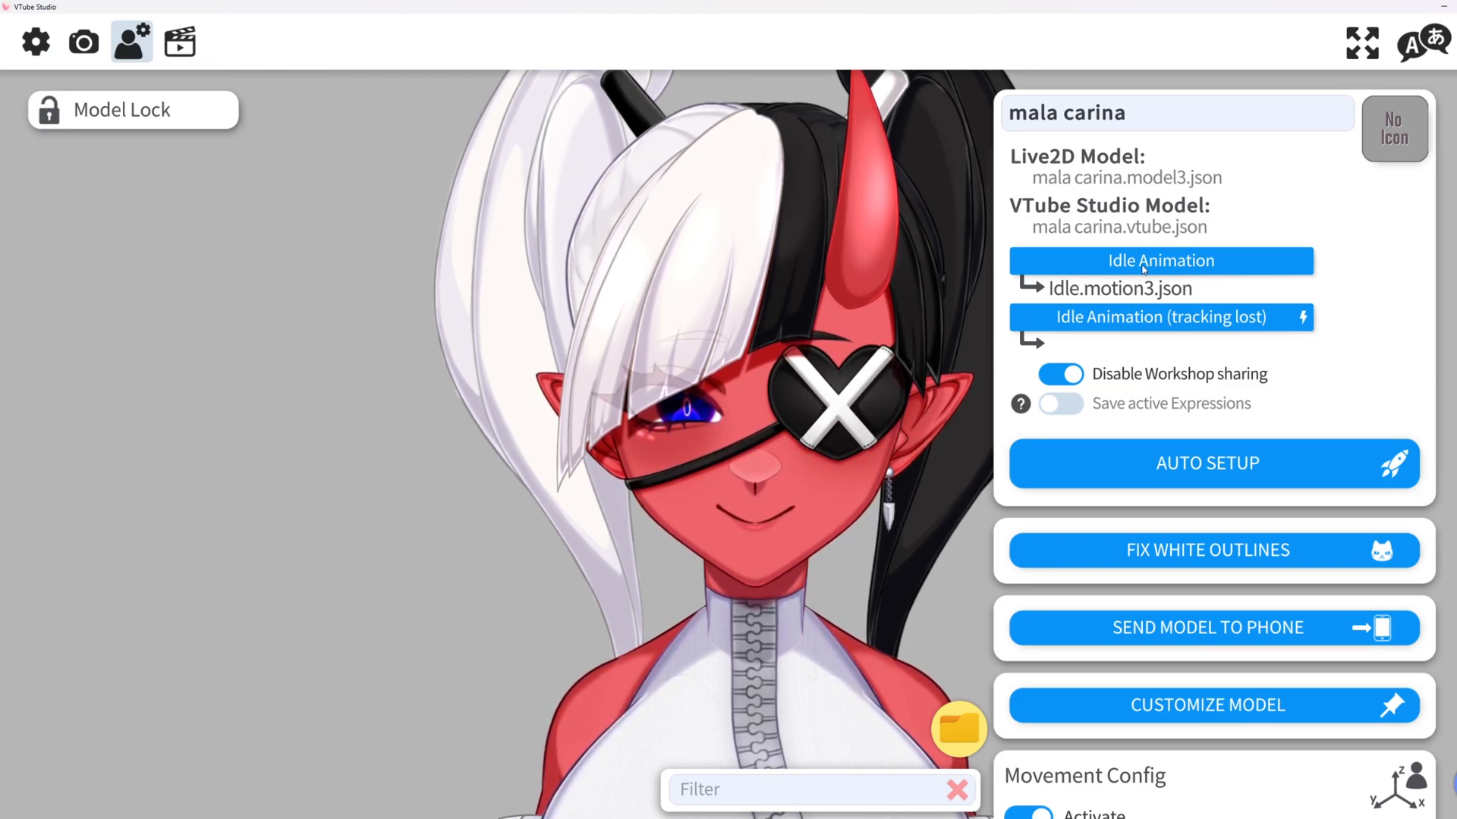
click(1160, 259)
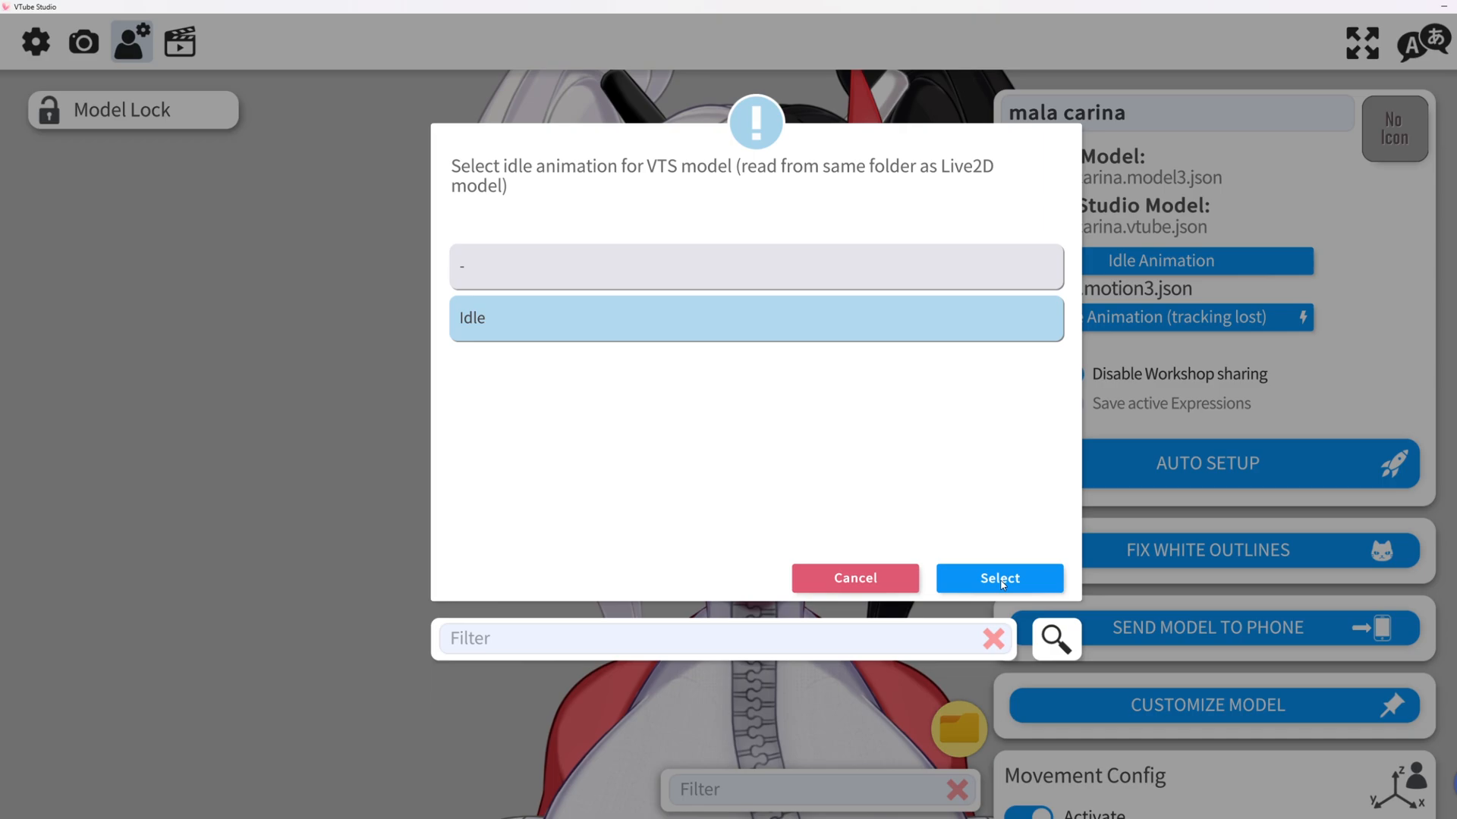
click(998, 578)
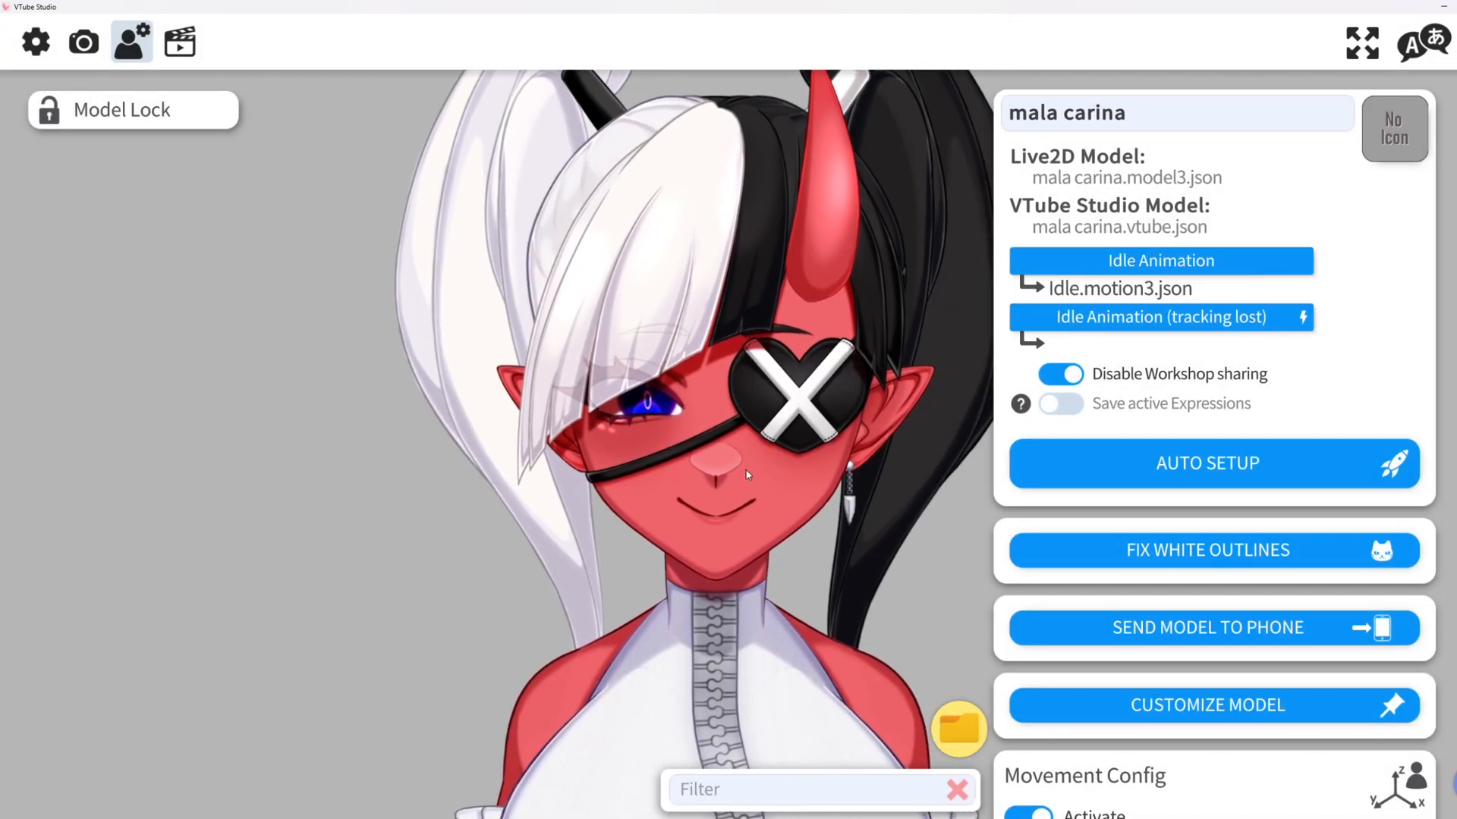